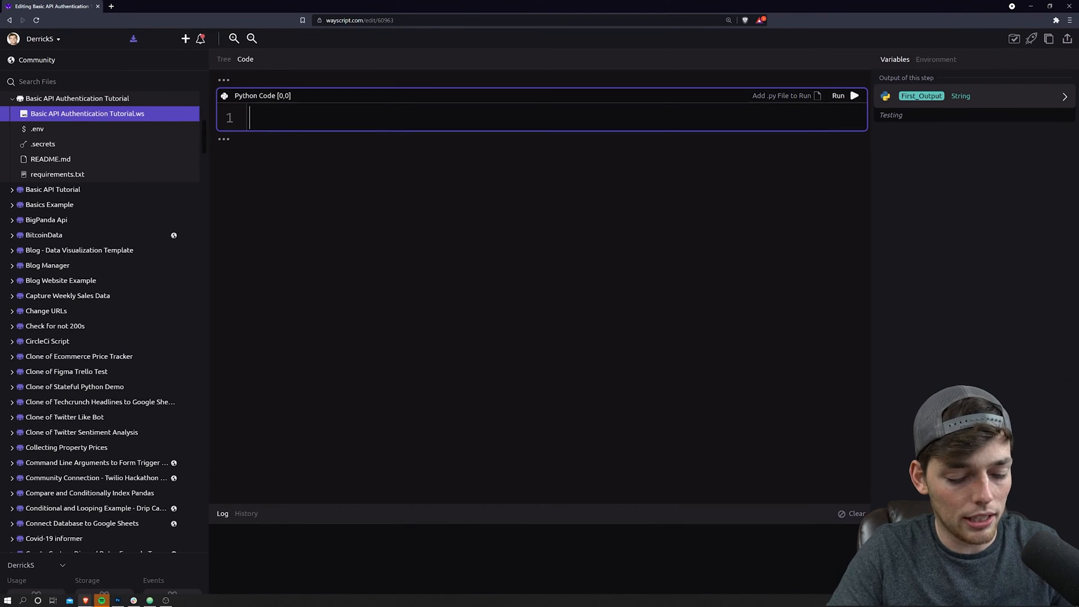
pyautogui.write('import requests')
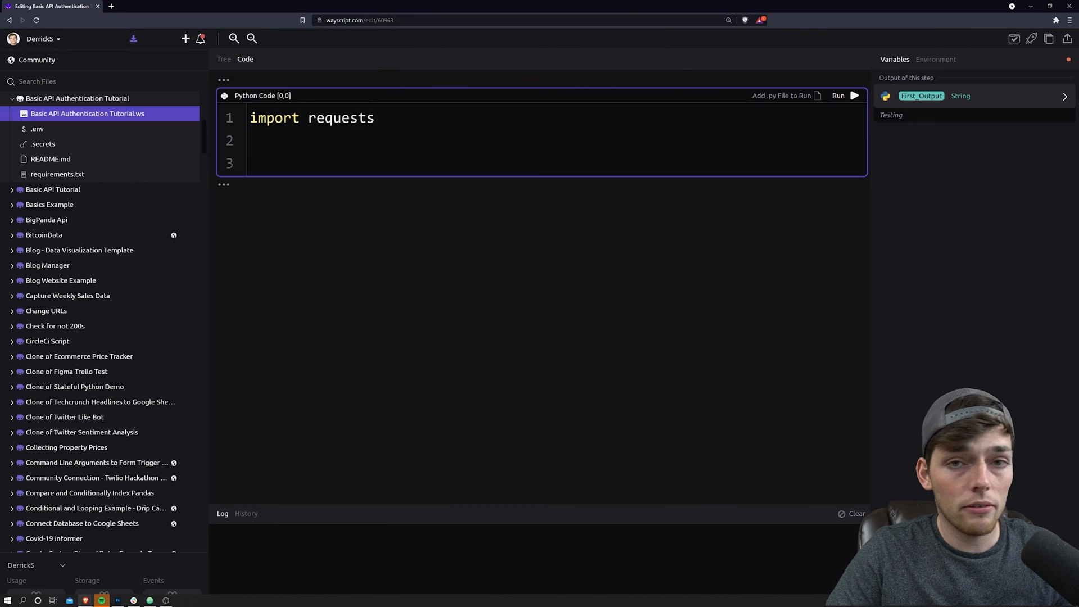
pyautogui.click(251, 163)
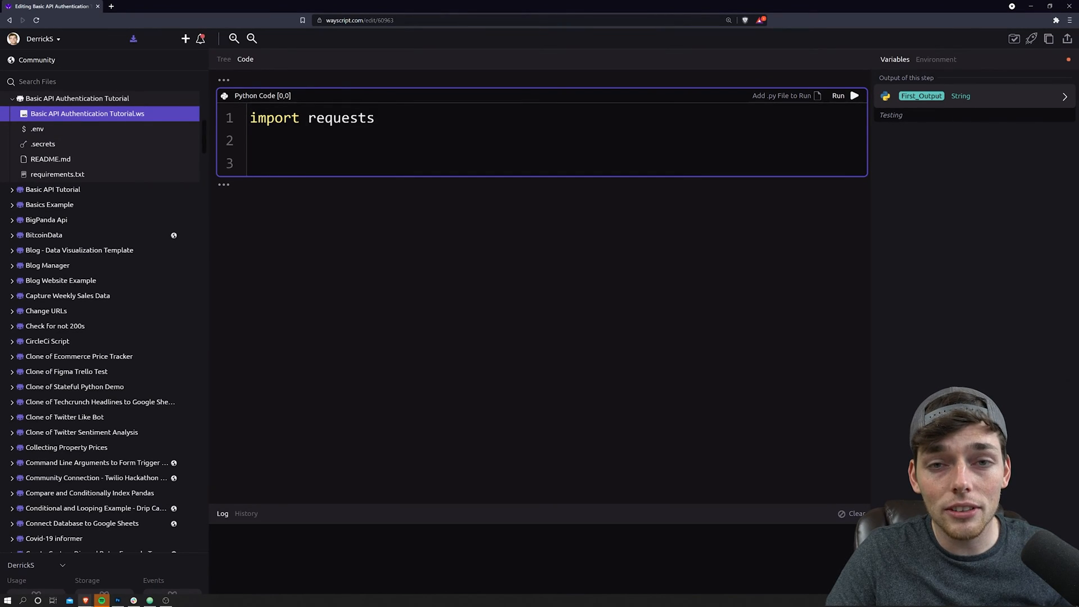
pyautogui.click(252, 163)
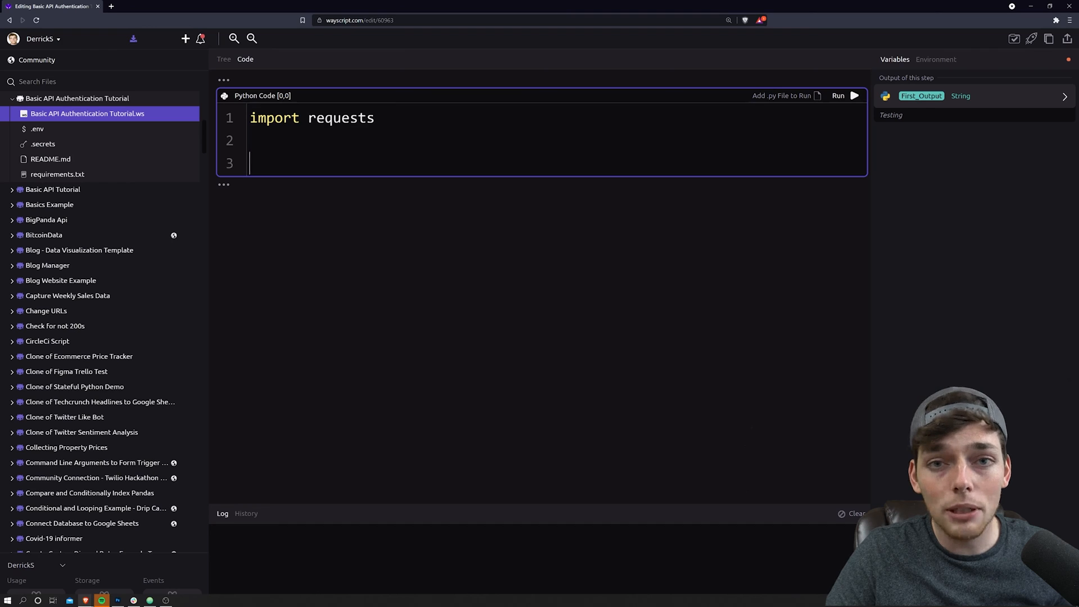
pyautogui.moveTo(709, 177)
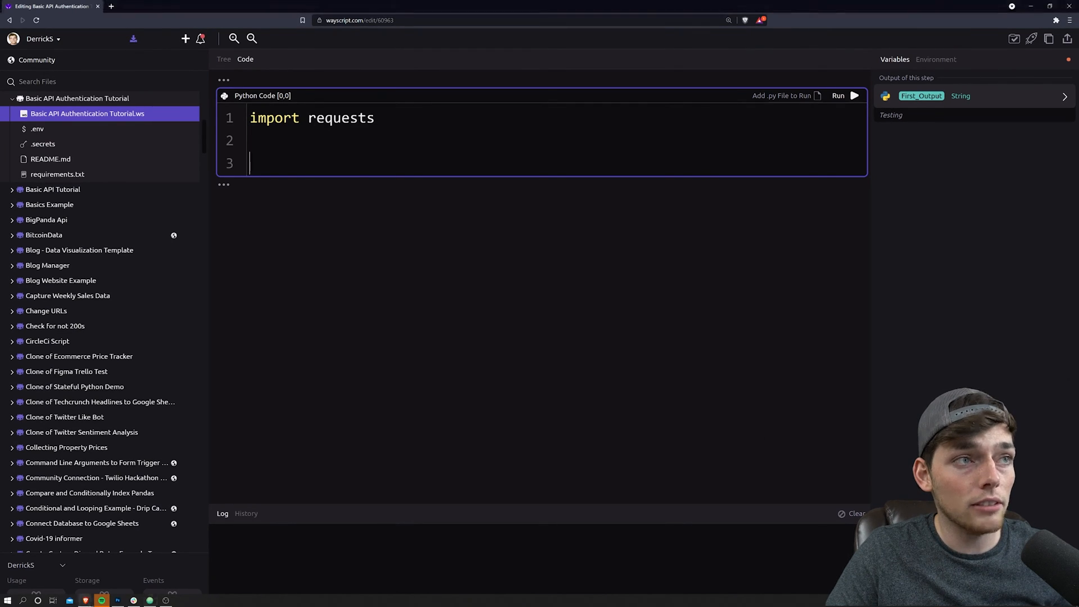
pyautogui.write('response = requests.get("https://passwordinator.herokuapp.com/generate")')
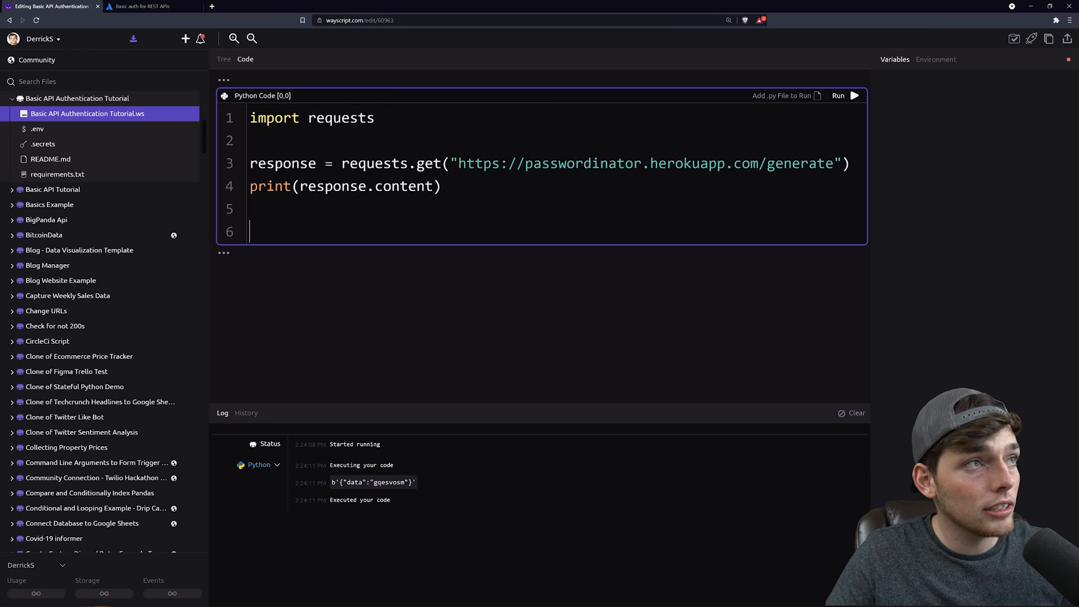
pyautogui.click(142, 6)
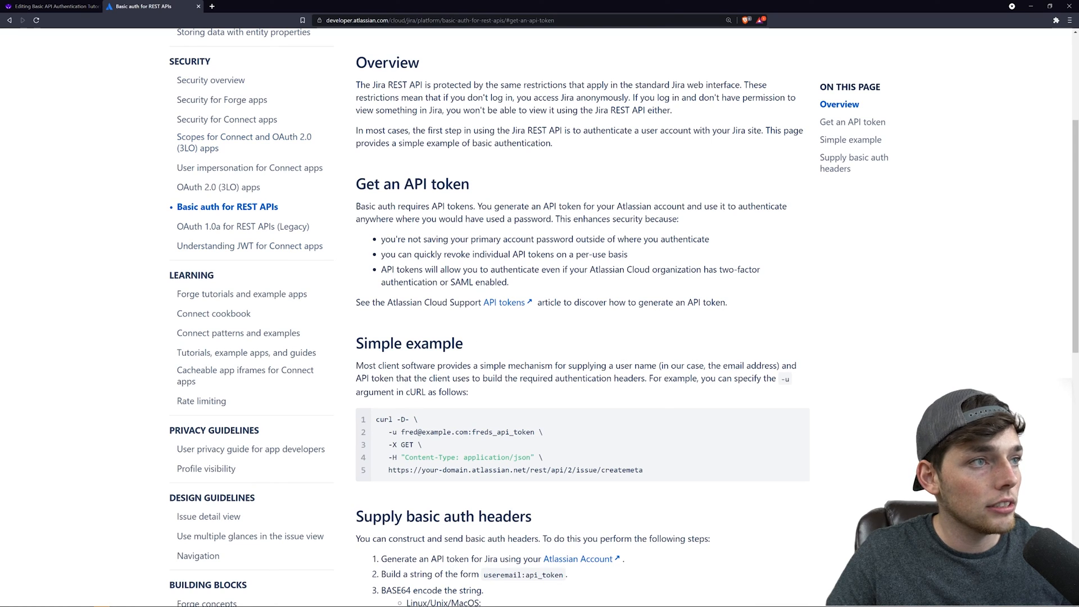
pyautogui.scroll(3)
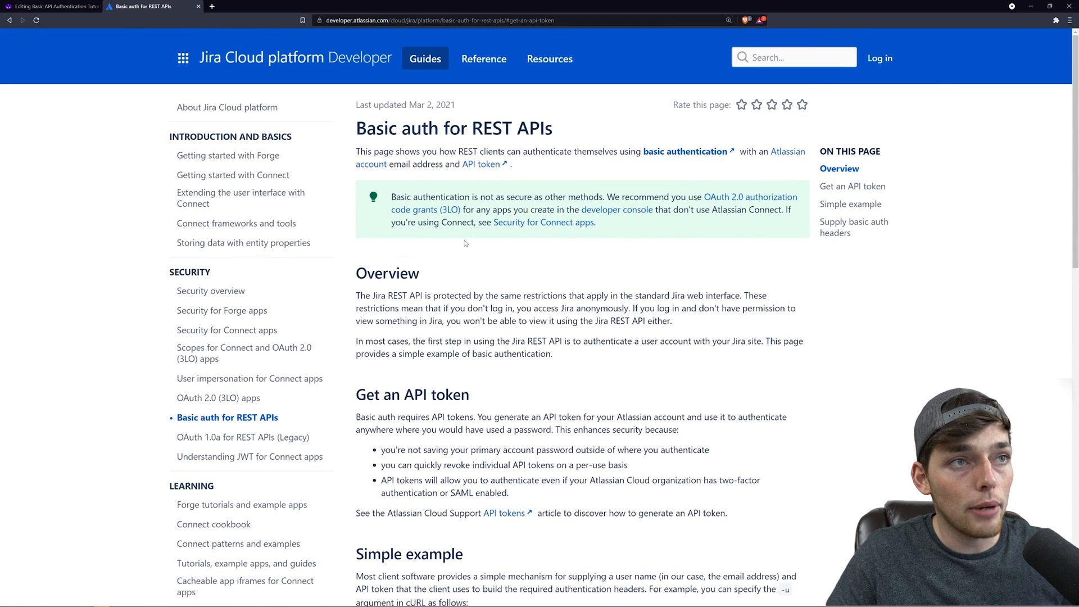
pyautogui.scroll(-3)
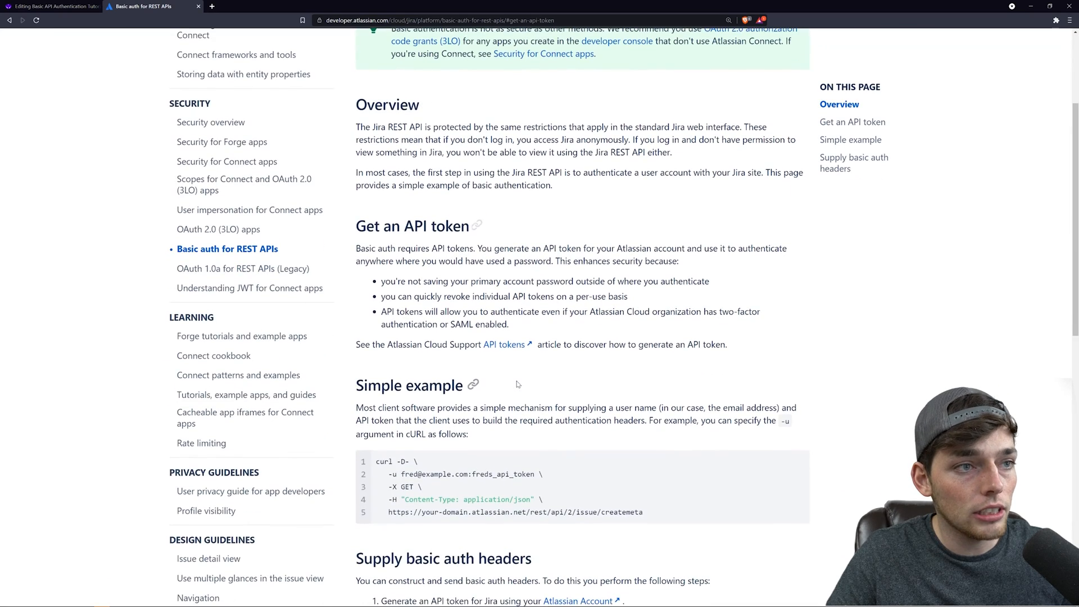
pyautogui.scroll(-3)
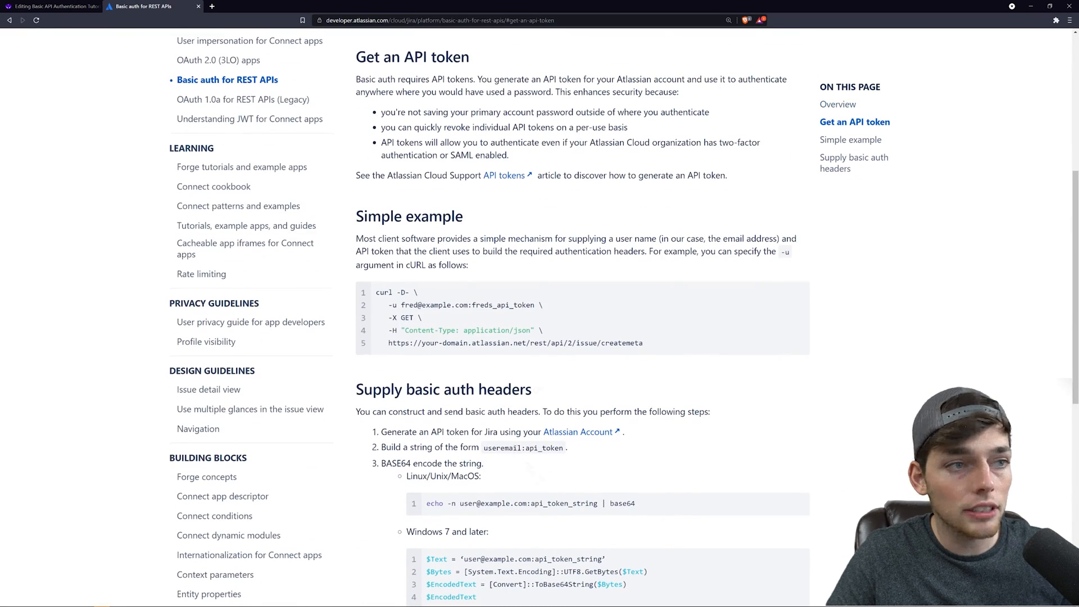
pyautogui.scroll(-3)
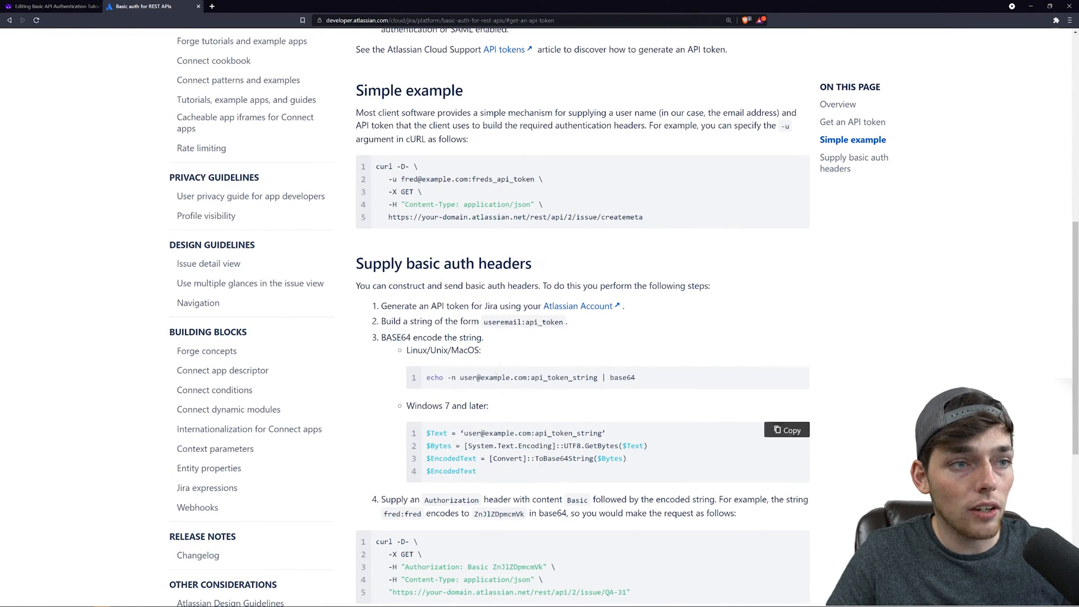
pyautogui.scroll(-3)
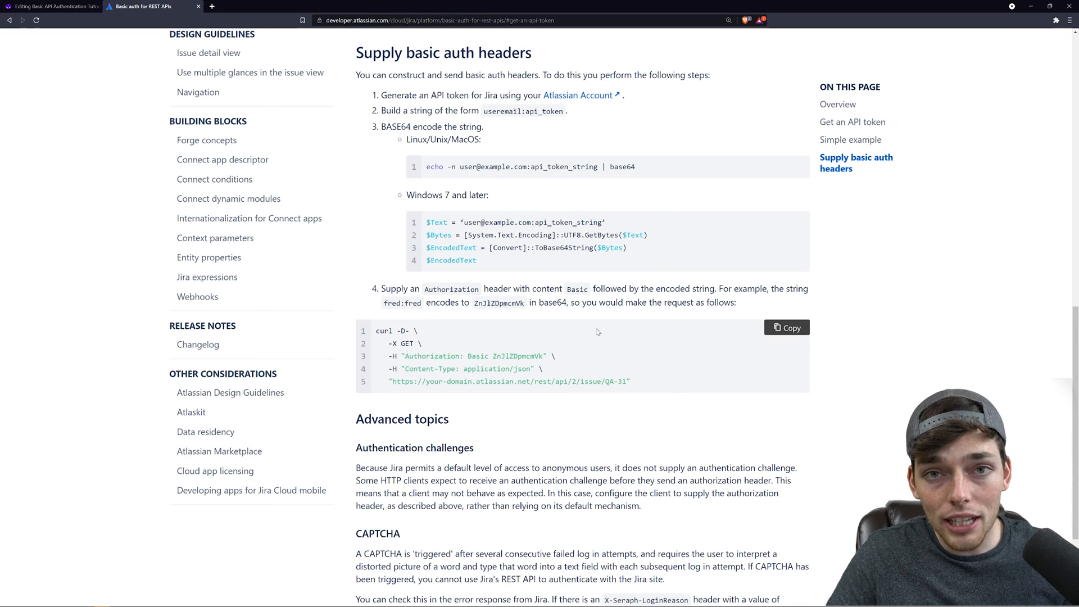
pyautogui.moveTo(530, 154)
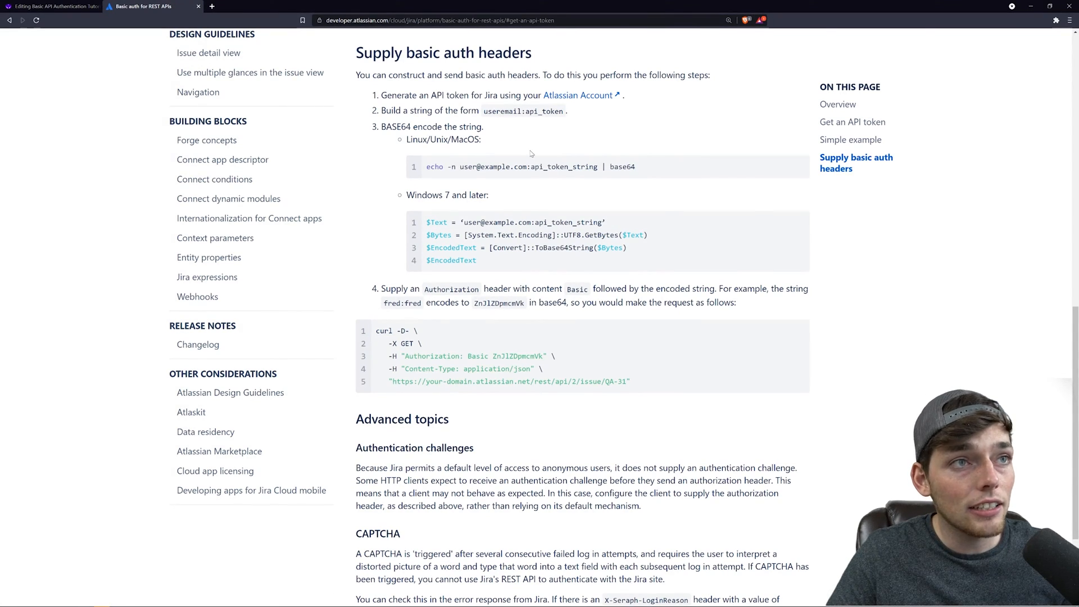
pyautogui.moveTo(521, 142)
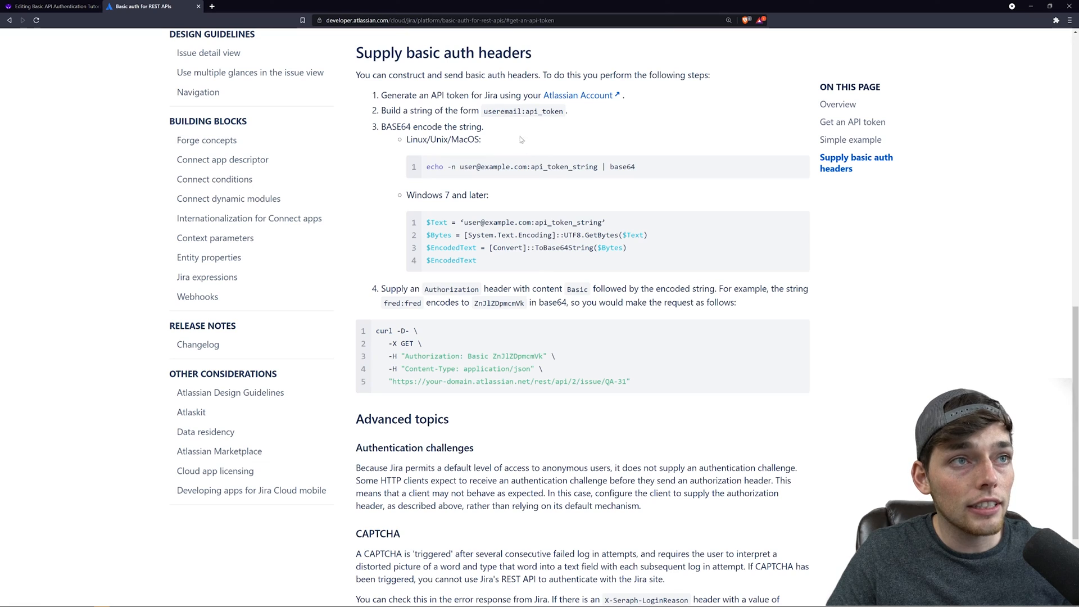
pyautogui.doubleClick(504, 111)
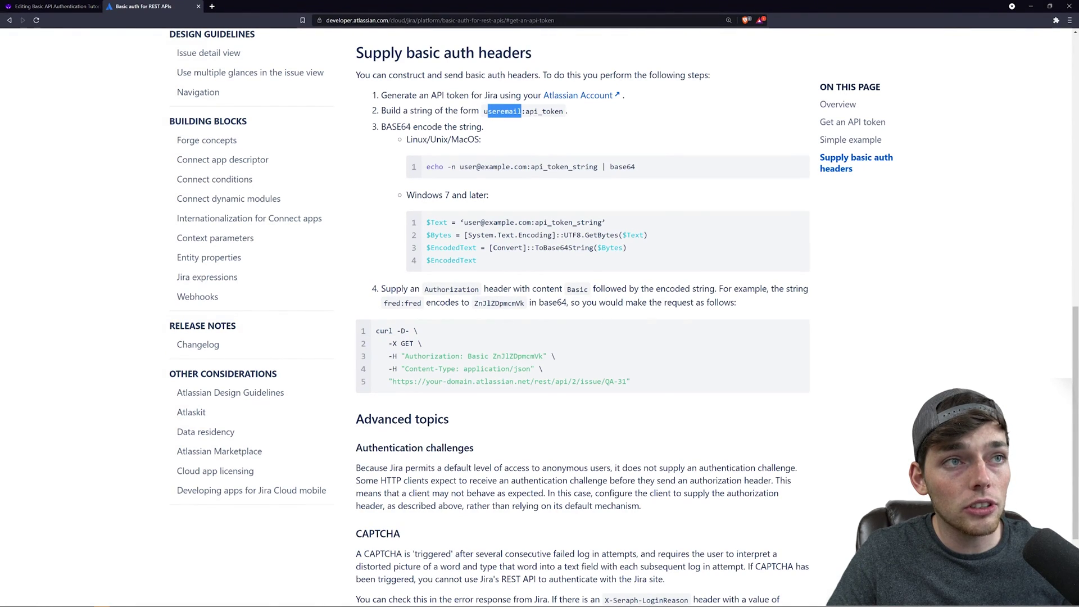
pyautogui.doubleClick(543, 110)
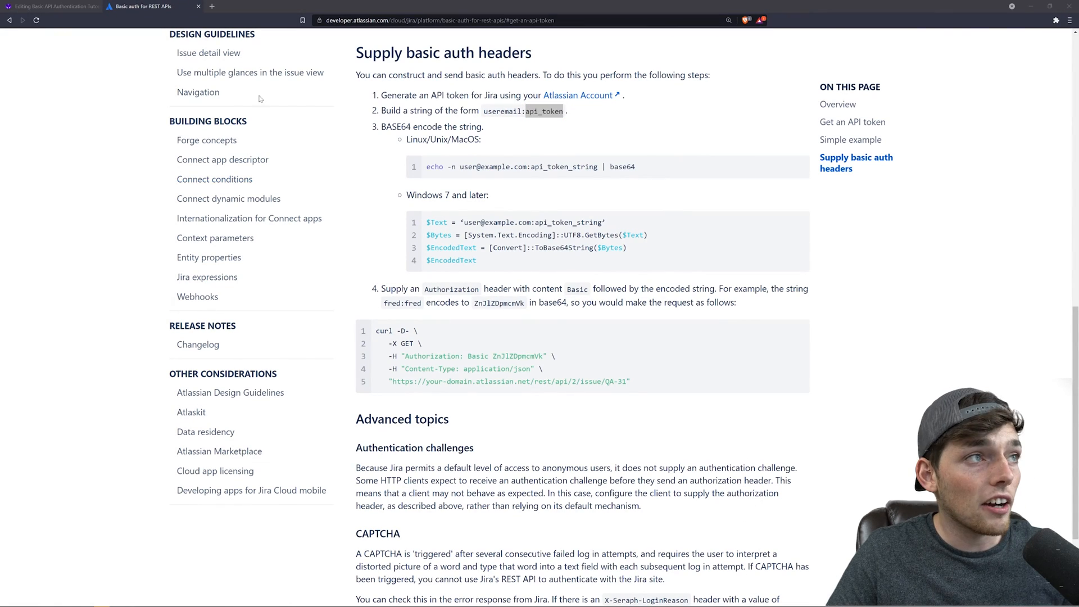
pyautogui.click(51, 7)
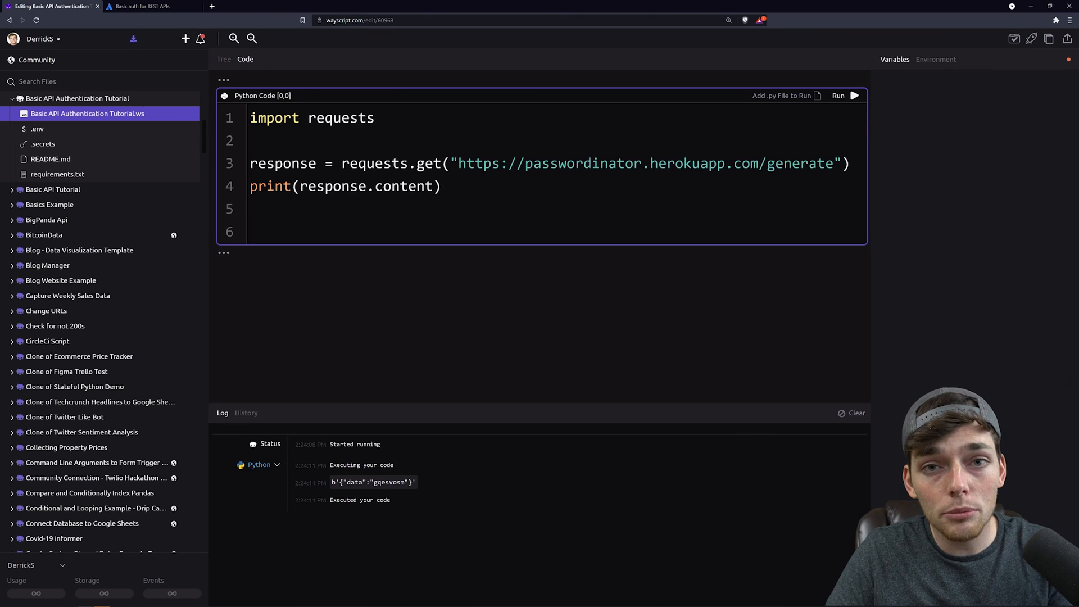
# - Start a response = requests.get("") line on line 6 of the script
pyautogui.click(258, 232)
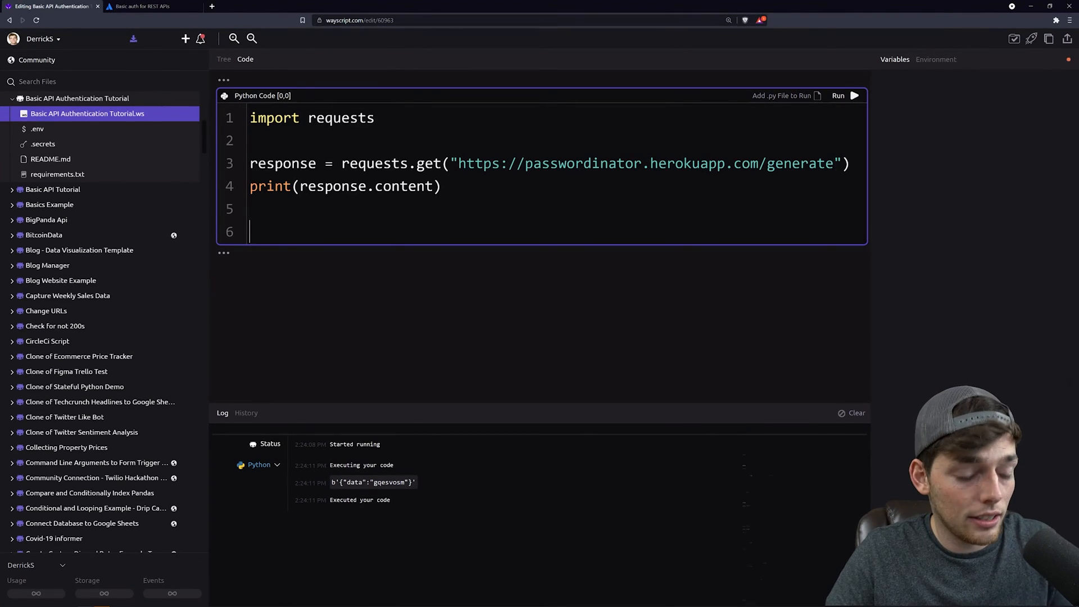
pyautogui.write('resp')
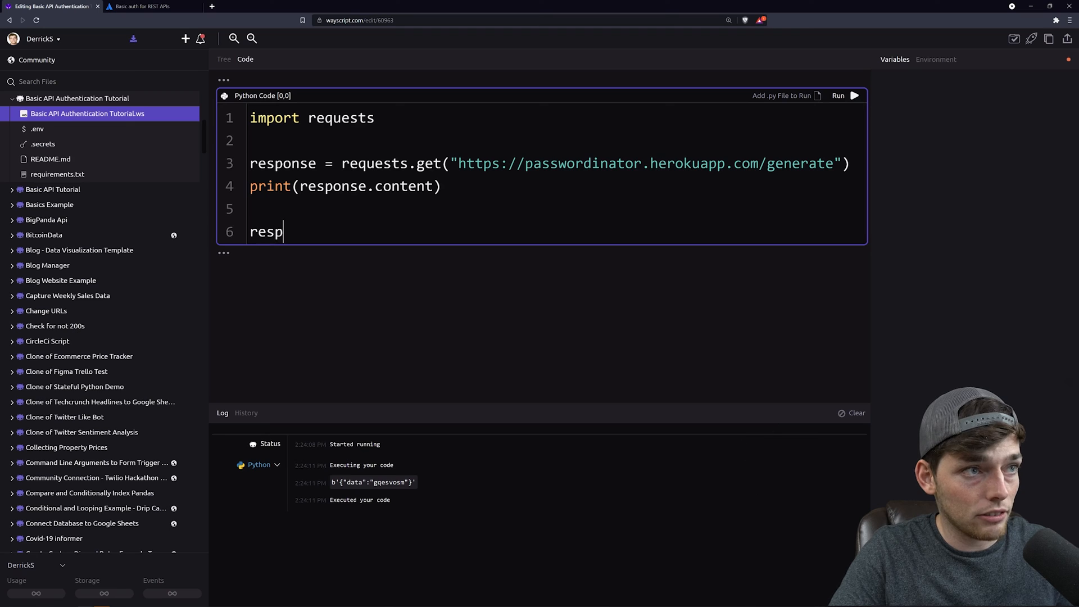
pyautogui.write('onse')
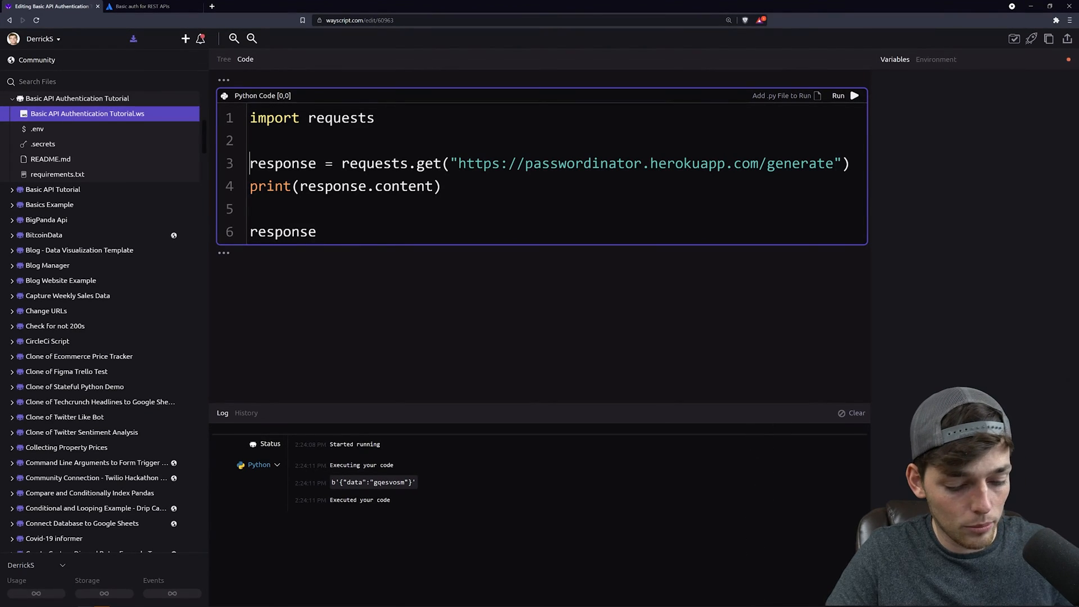
pyautogui.write('#')
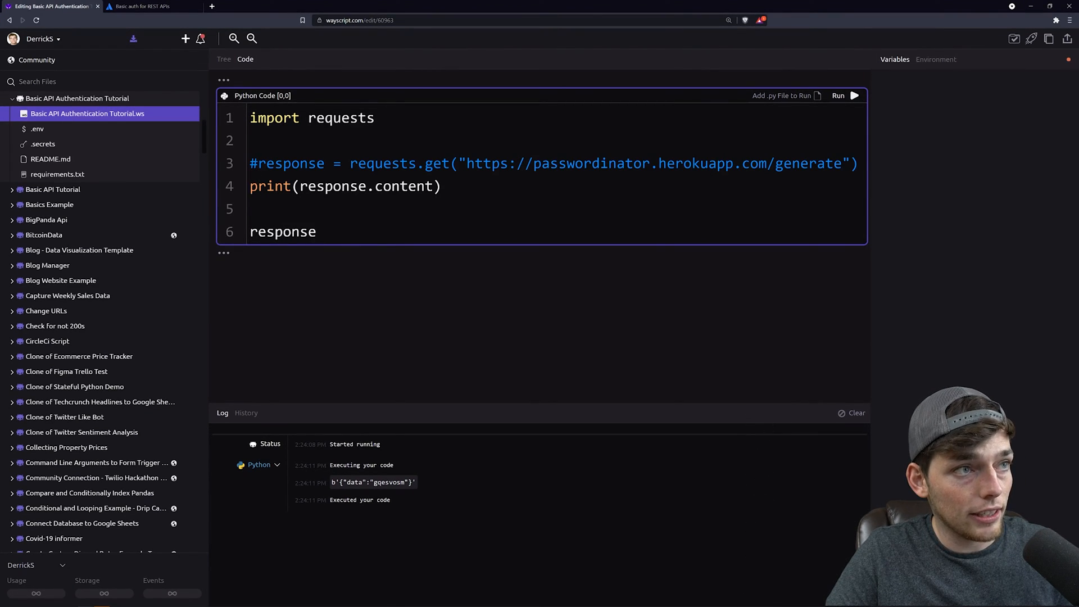
pyautogui.write('#')
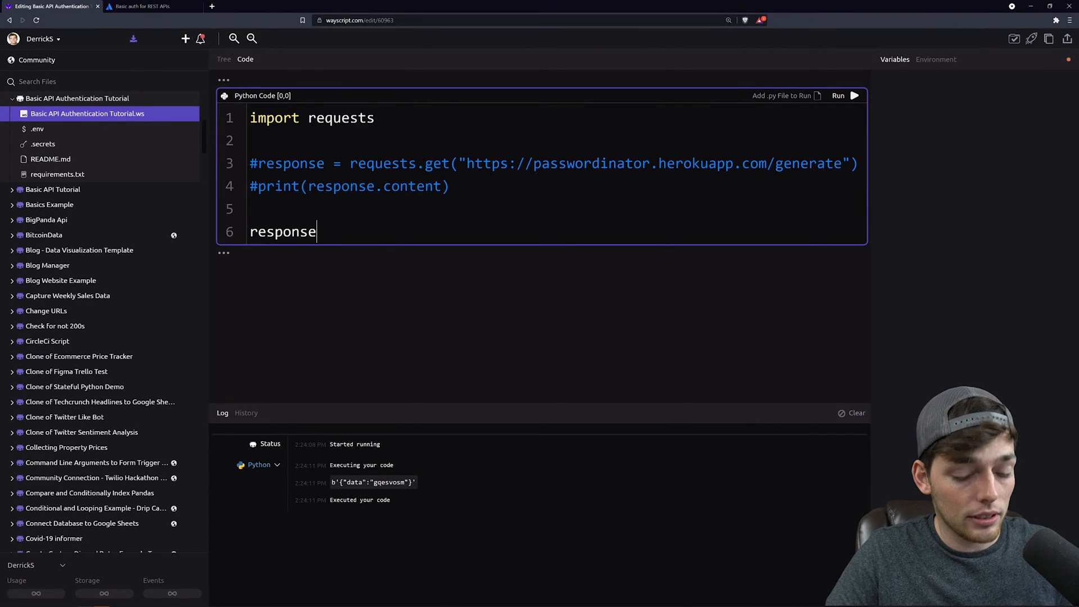
pyautogui.write('=')
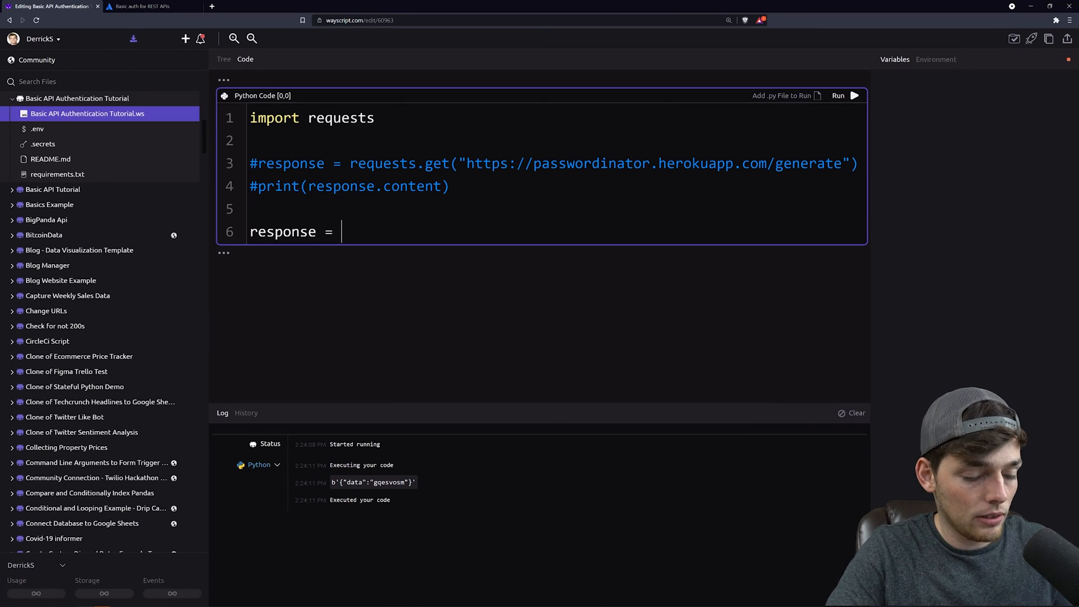
pyautogui.write('requests')
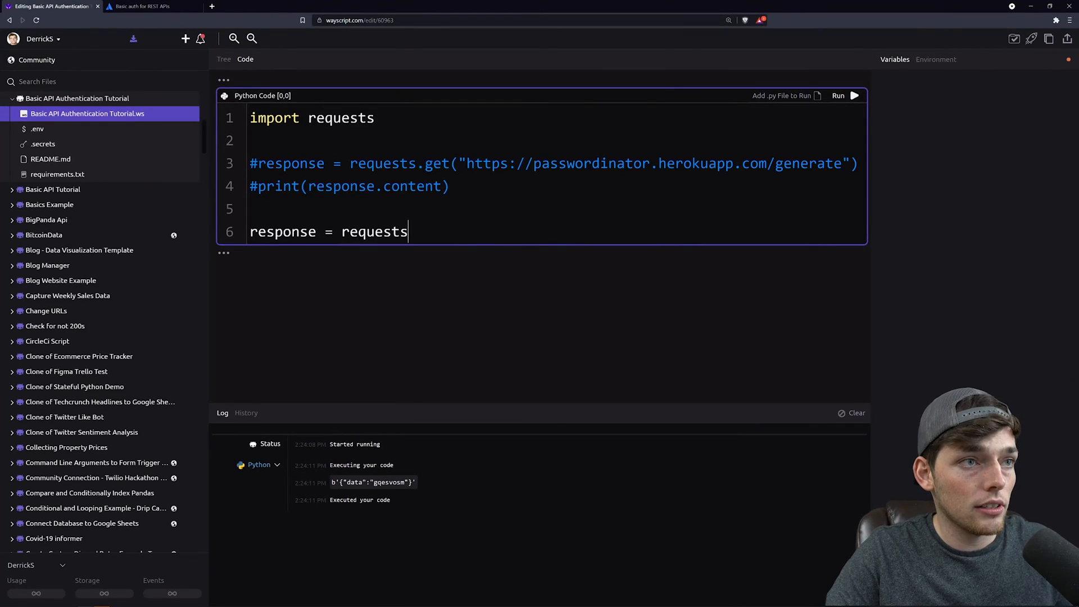
pyautogui.write('.get("")')
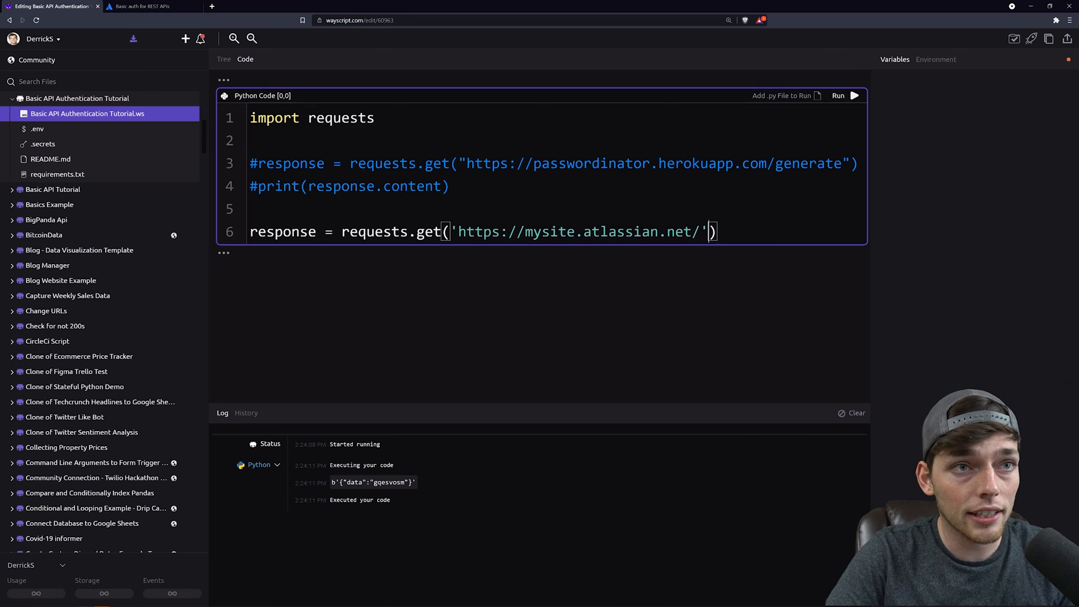
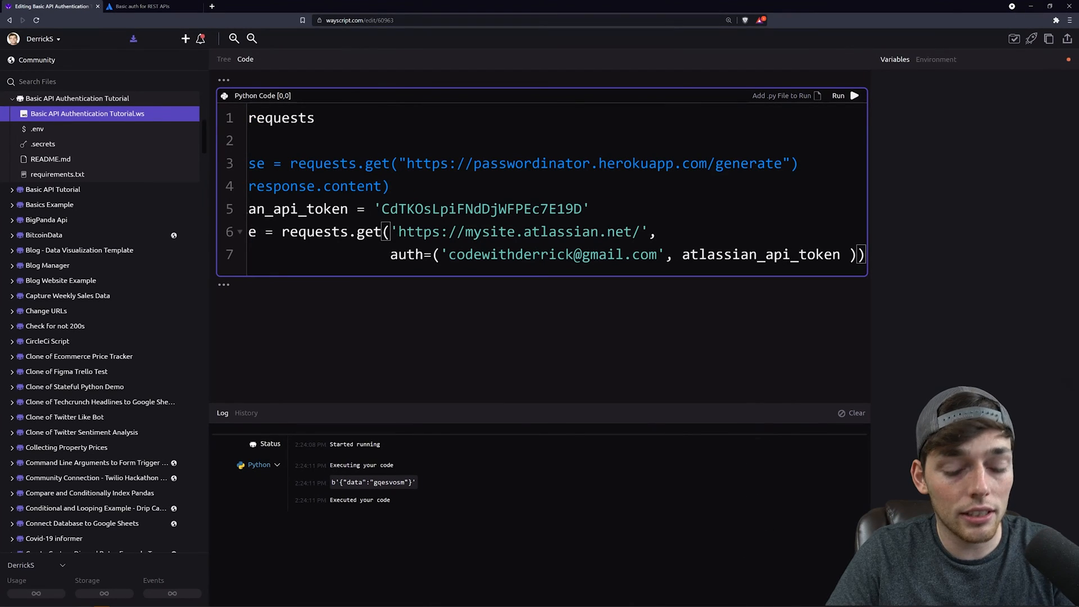
# - Add print(response) and run the script, confirming Response 200 in the log
pyautogui.press('Return')
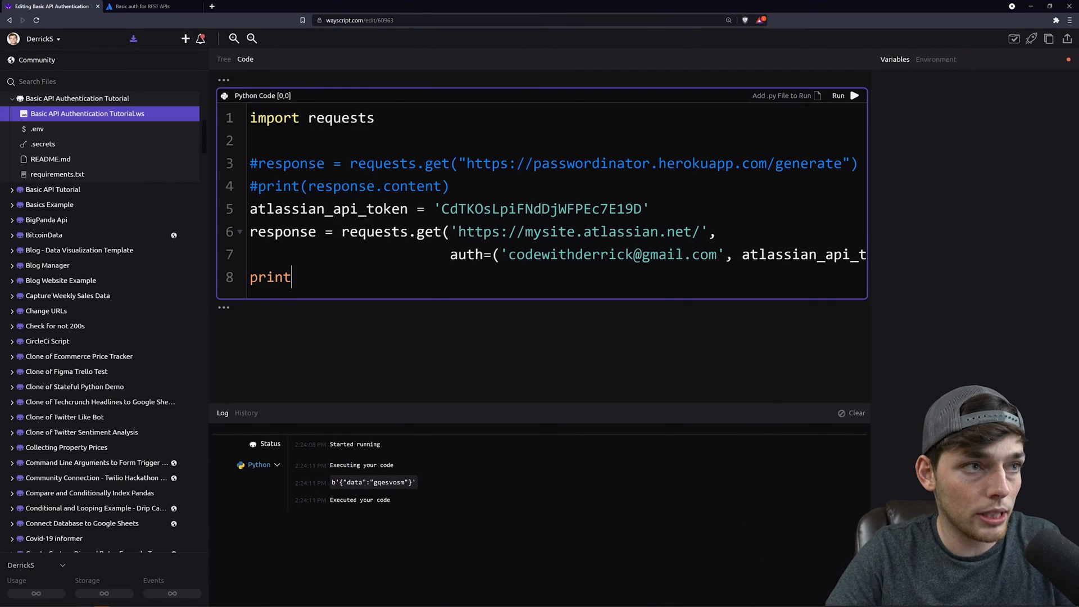
pyautogui.write('(resp')
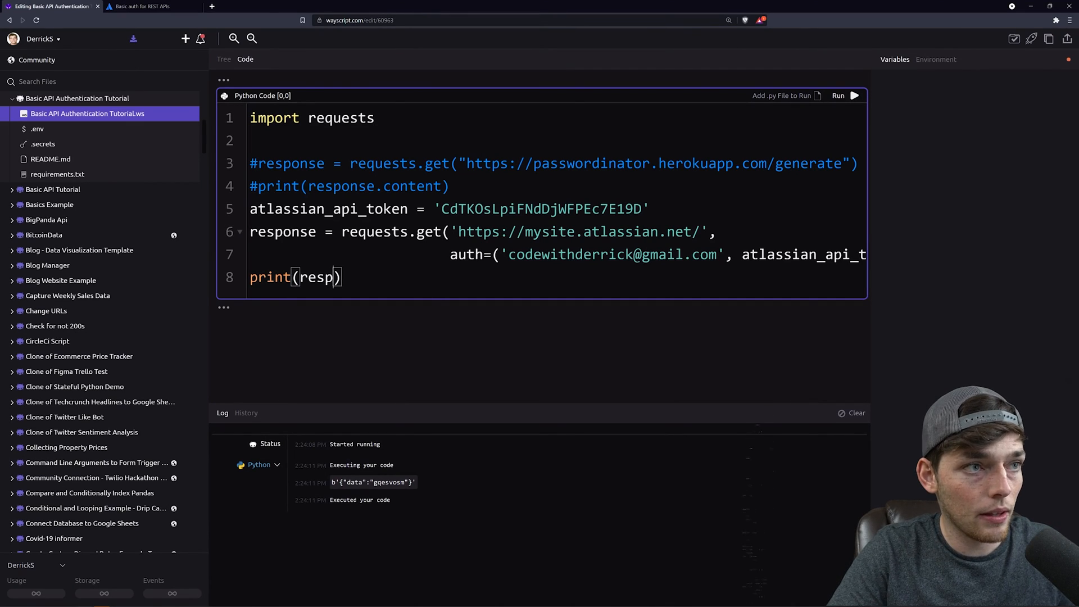
pyautogui.write('onse')
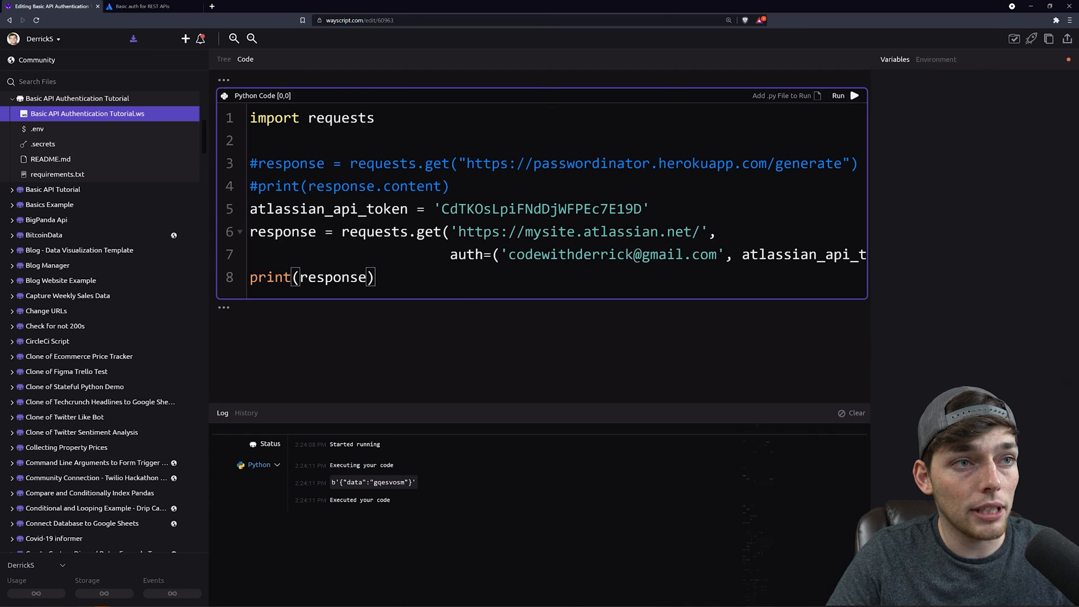
pyautogui.click(843, 95)
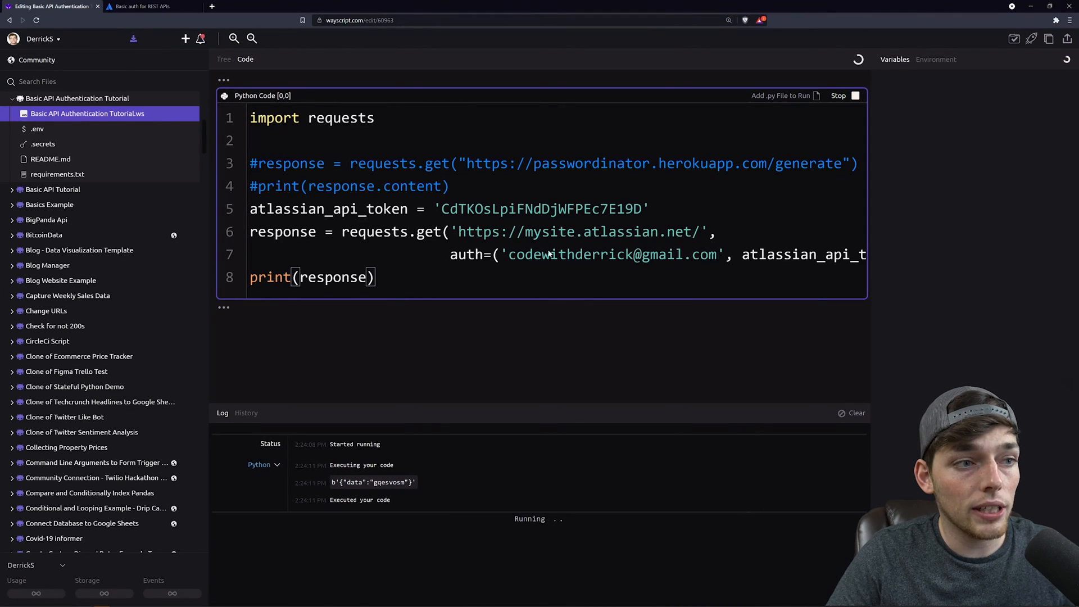
pyautogui.click(838, 96)
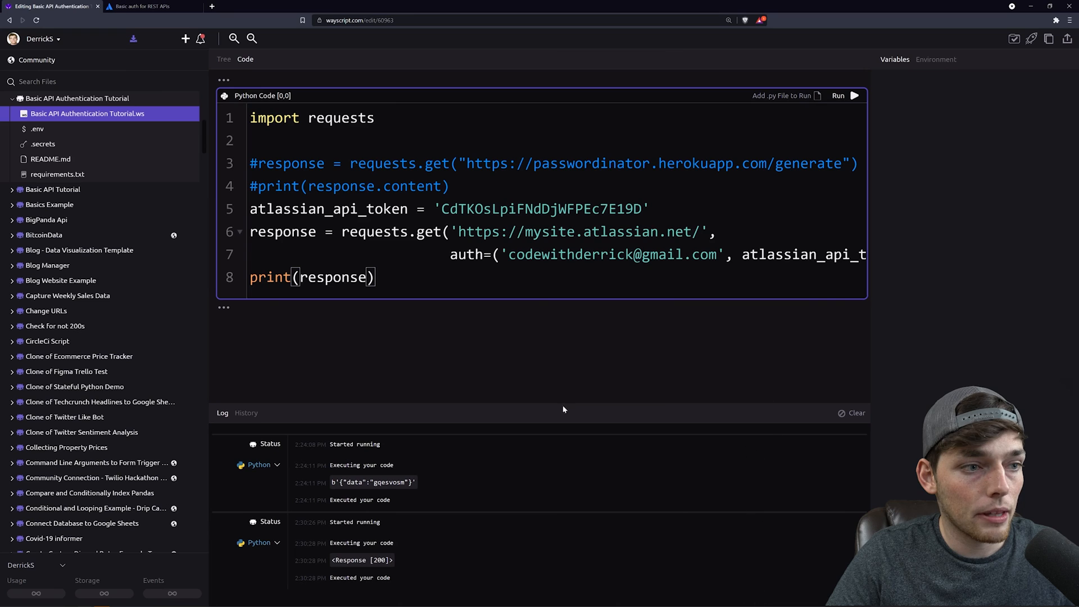
pyautogui.doubleClick(362, 561)
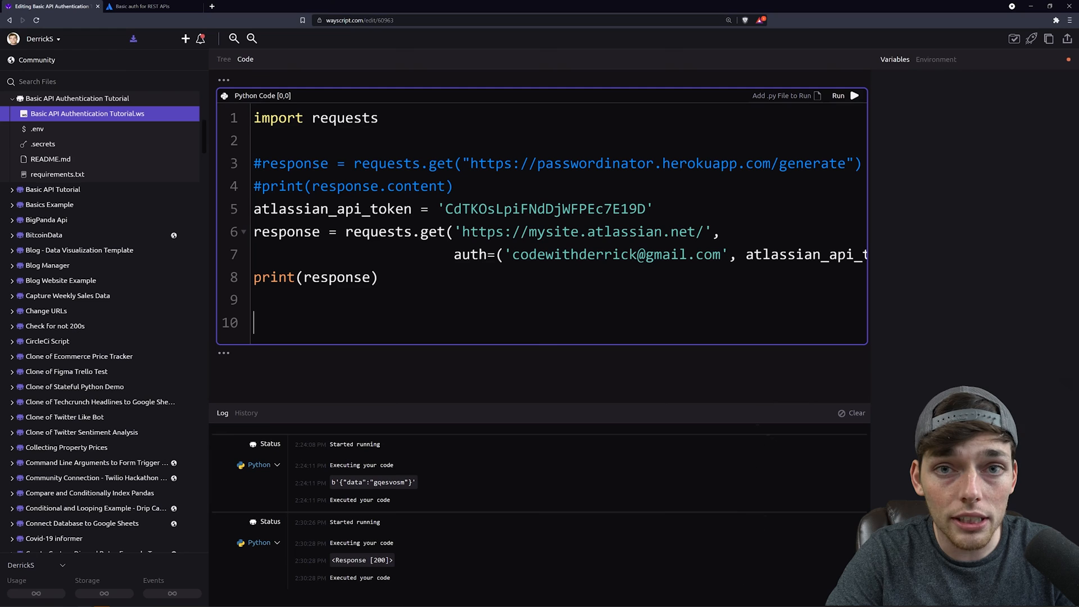
# - Below the Atlassian code, add a #Zenhub comment line
pyautogui.scroll(-3)
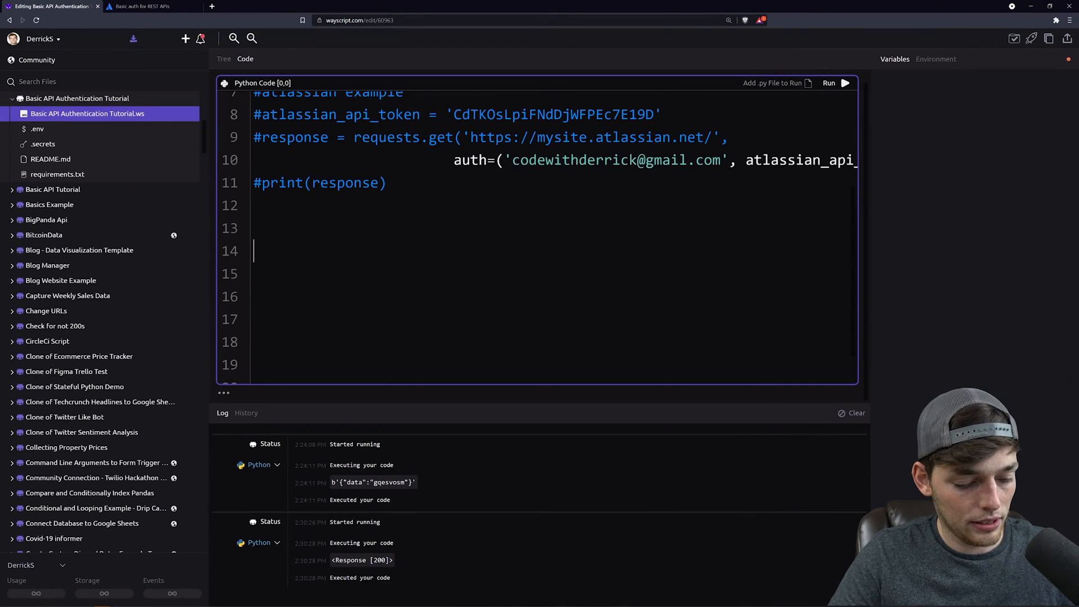
pyautogui.write('#Z')
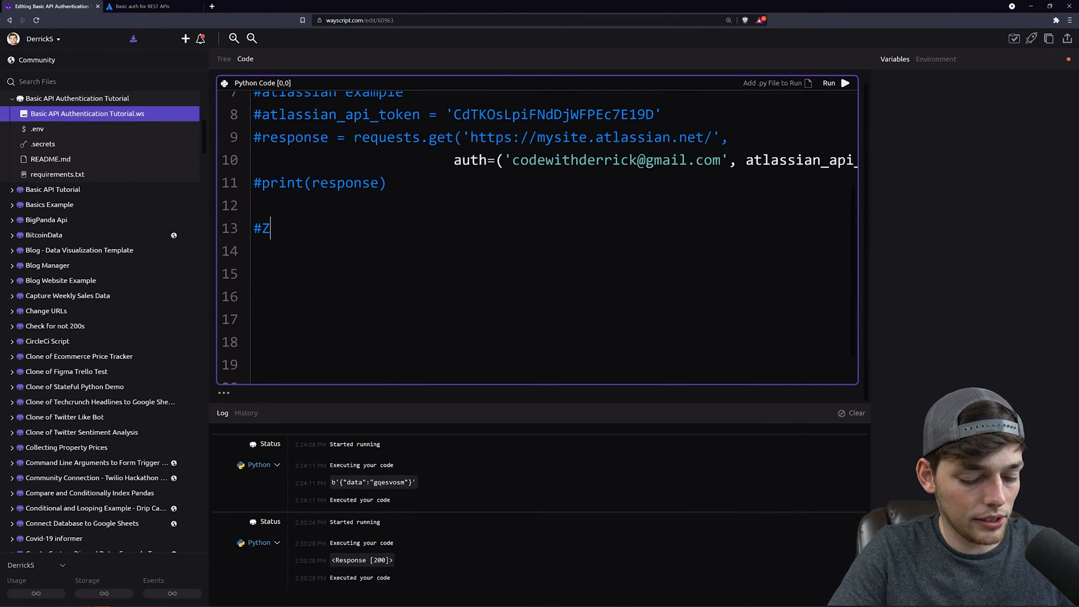
pyautogui.write('enhub')
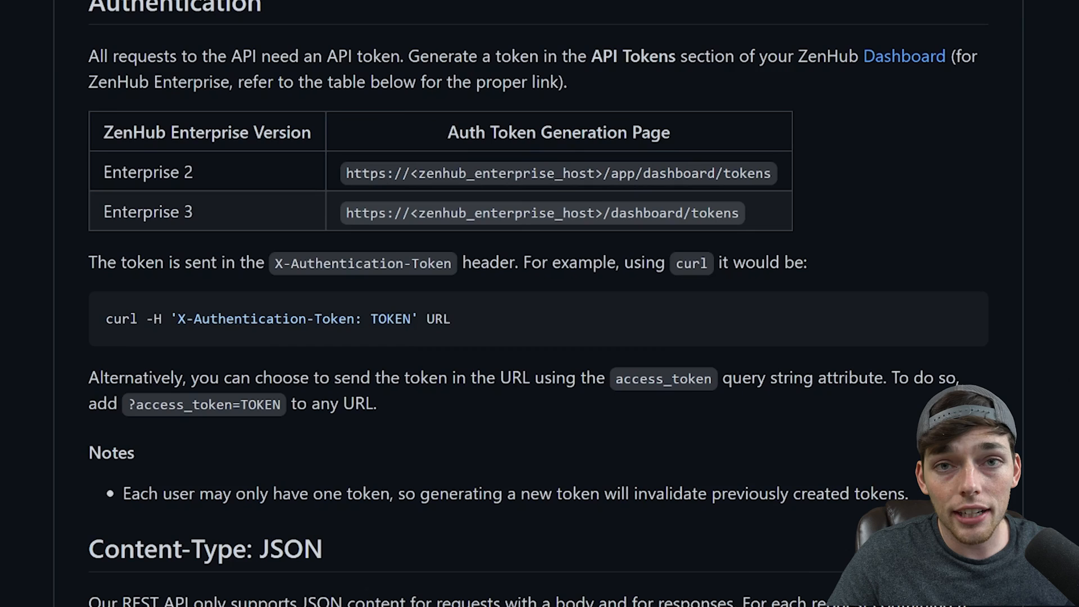
# - Scroll the ZenHub docs to Authentication and select the X-Authentication-Token header name
pyautogui.scroll(-3)
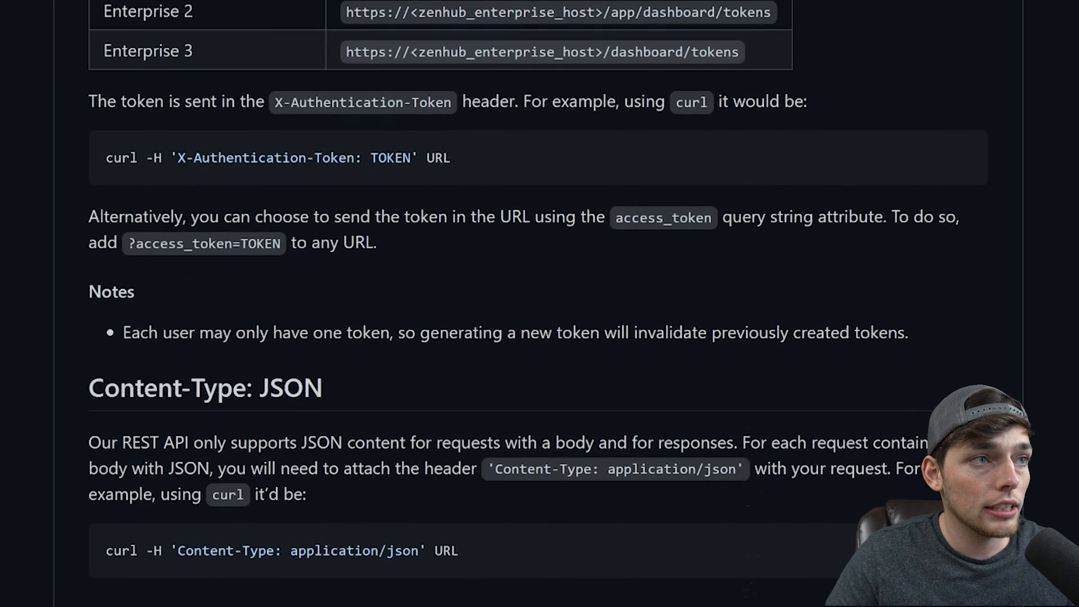
pyautogui.moveTo(961, 156)
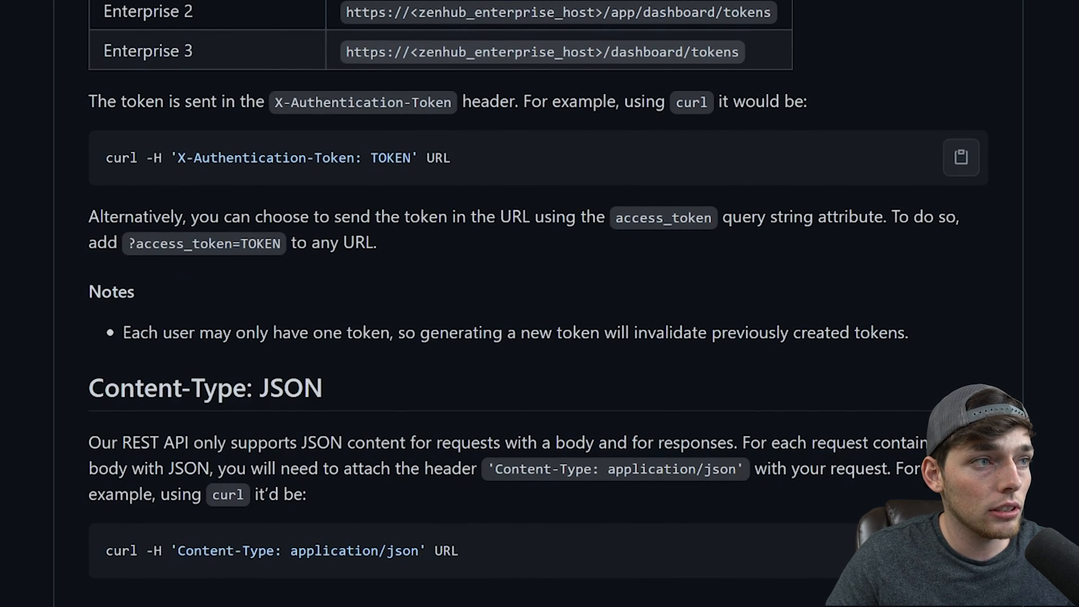
pyautogui.doubleClick(266, 158)
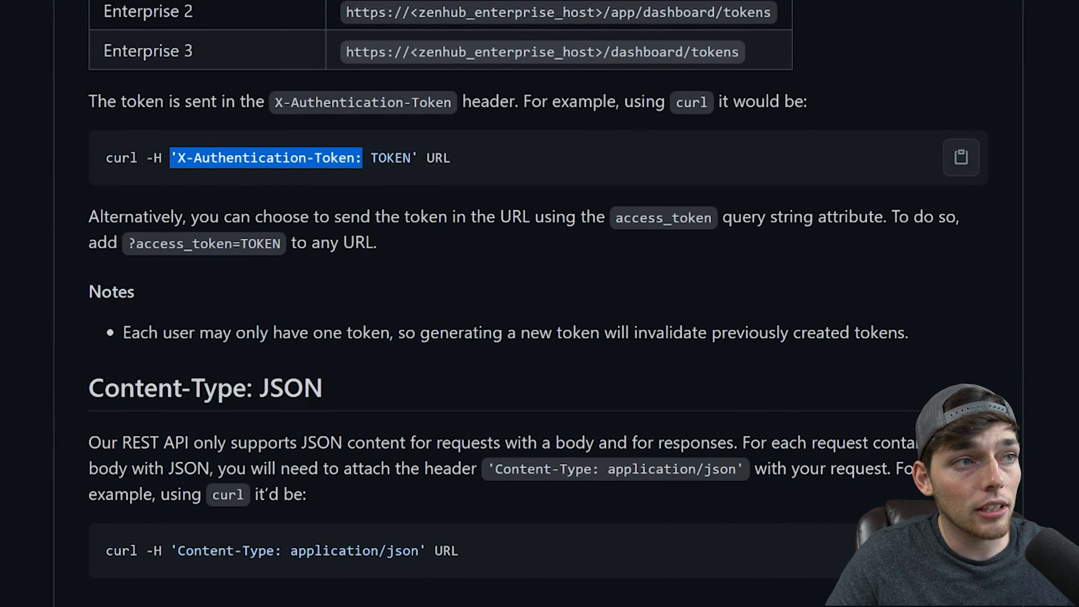
pyautogui.click(138, 6)
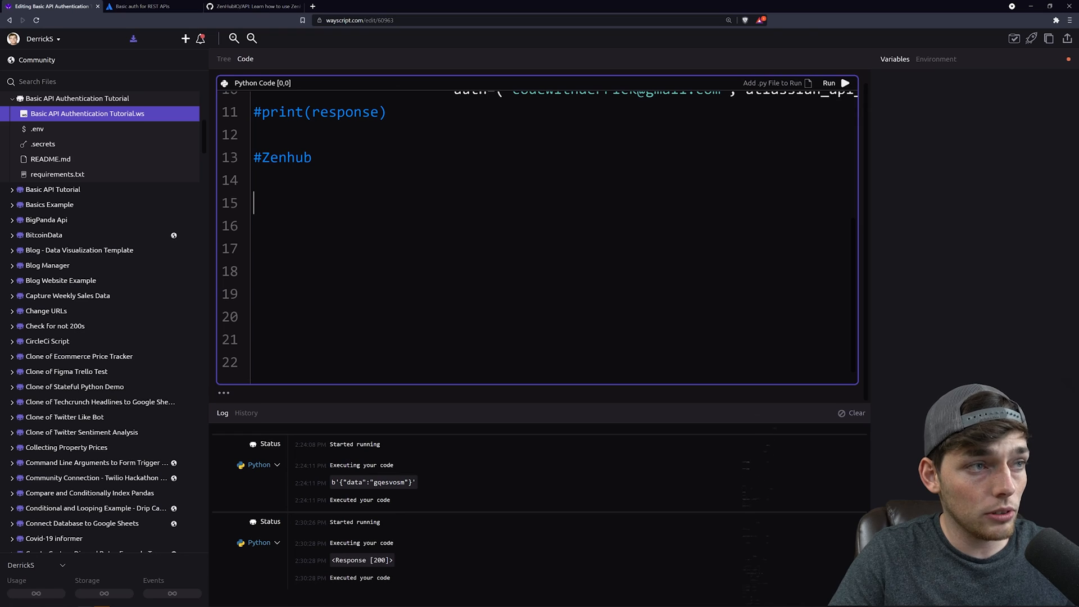
# - Write headers = {'X-Authentication-Token': zenhub_token}, copying the header name from the docs
pyautogui.write('headers = {')
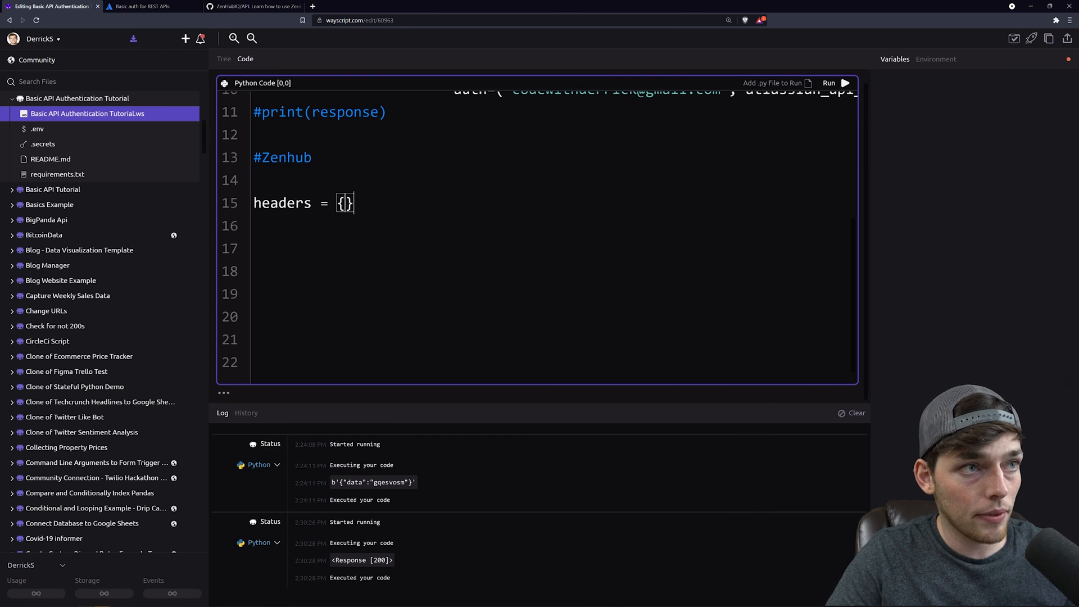
pyautogui.write("''")
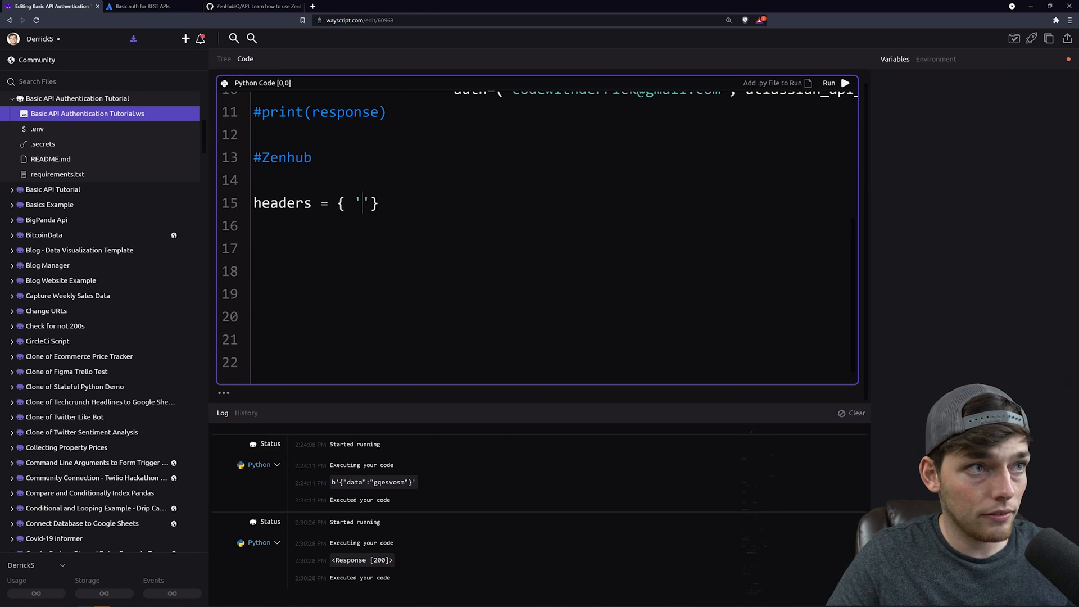
pyautogui.click(248, 6)
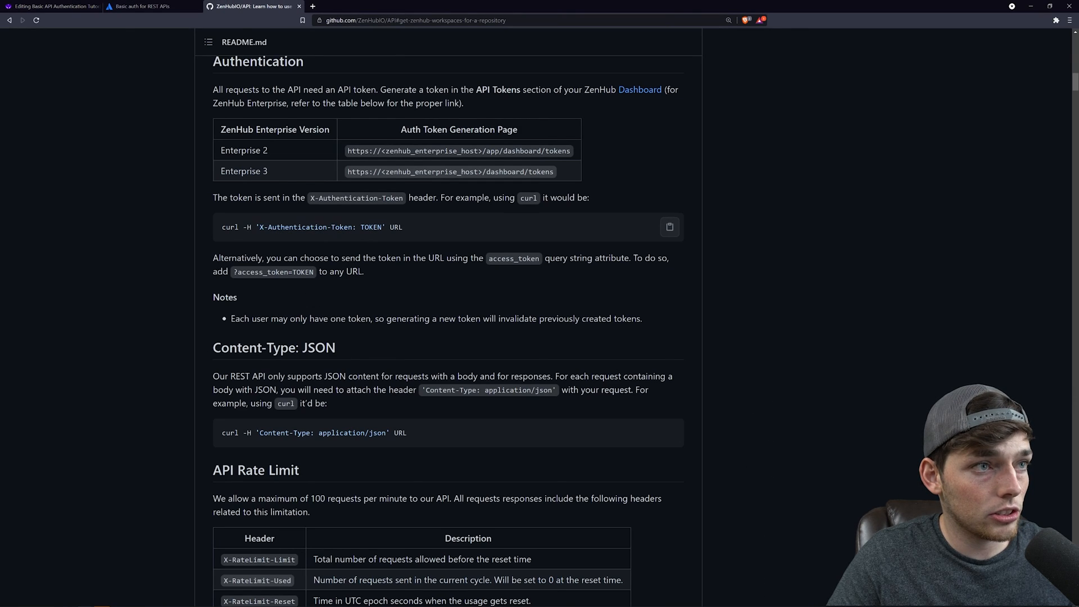
pyautogui.doubleClick(306, 227)
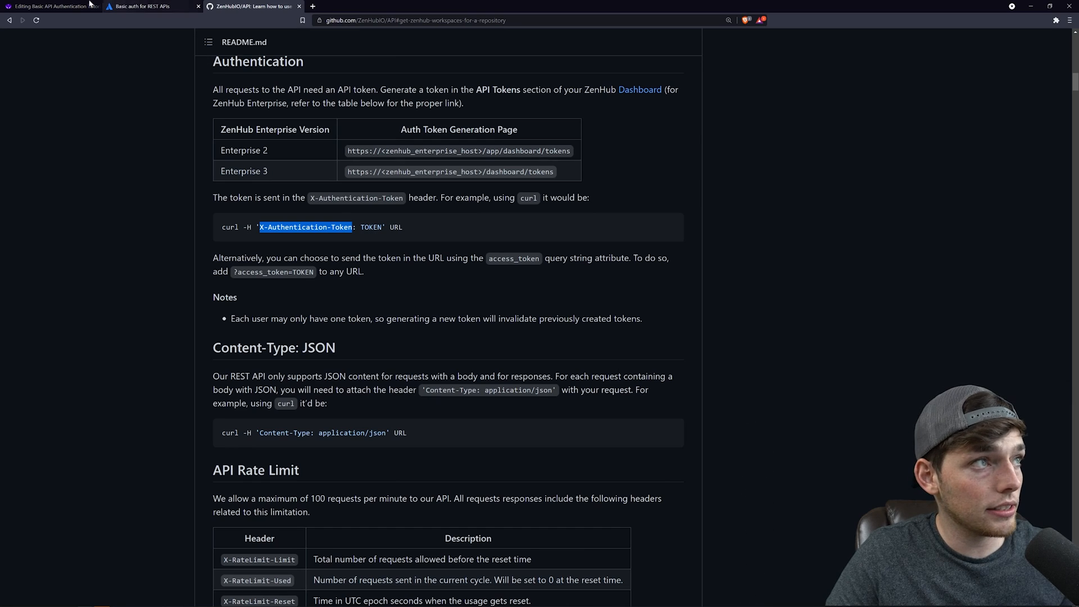
pyautogui.click(52, 6)
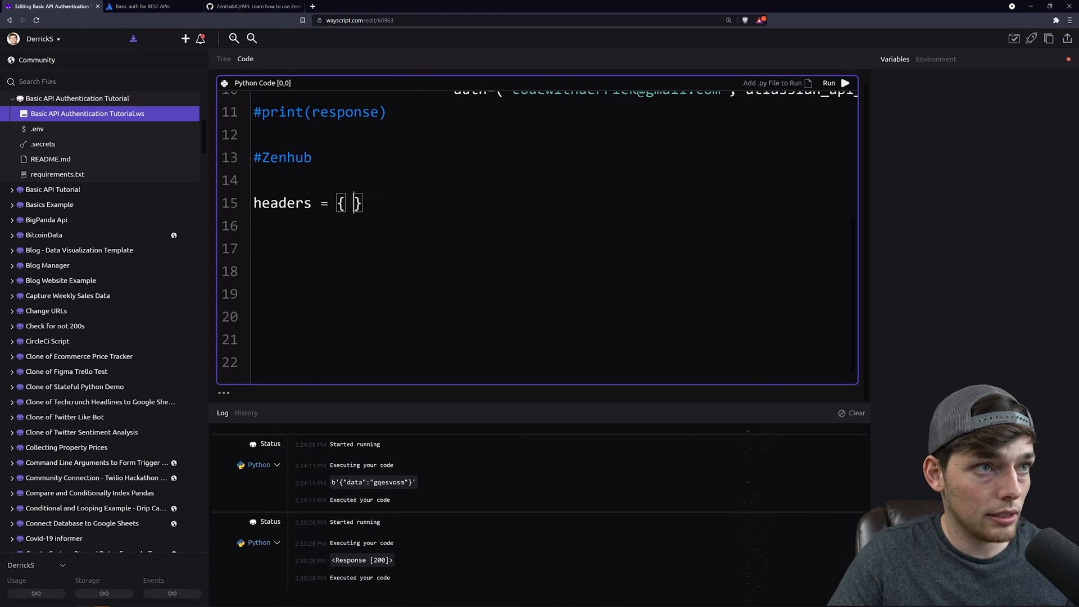
pyautogui.write("'X-Authentication-Token'")
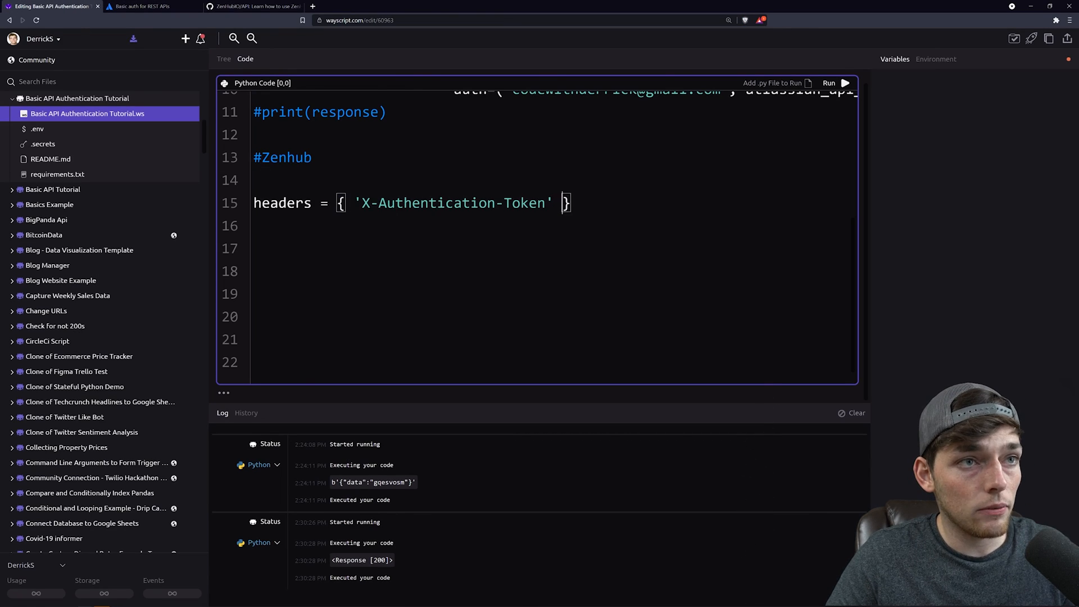
pyautogui.write(': zen')
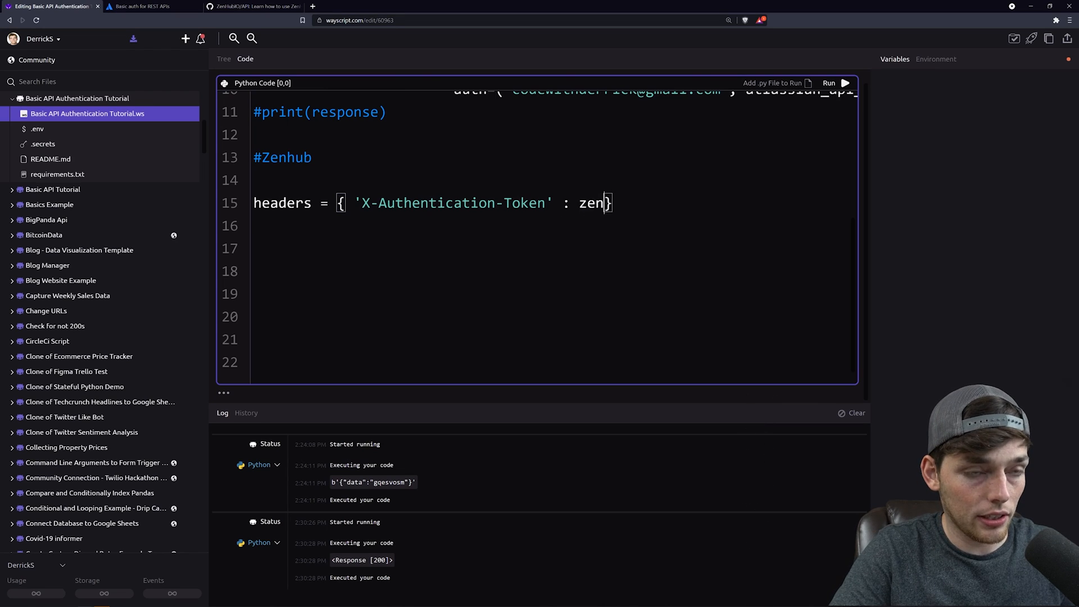
pyautogui.write('hub_token')
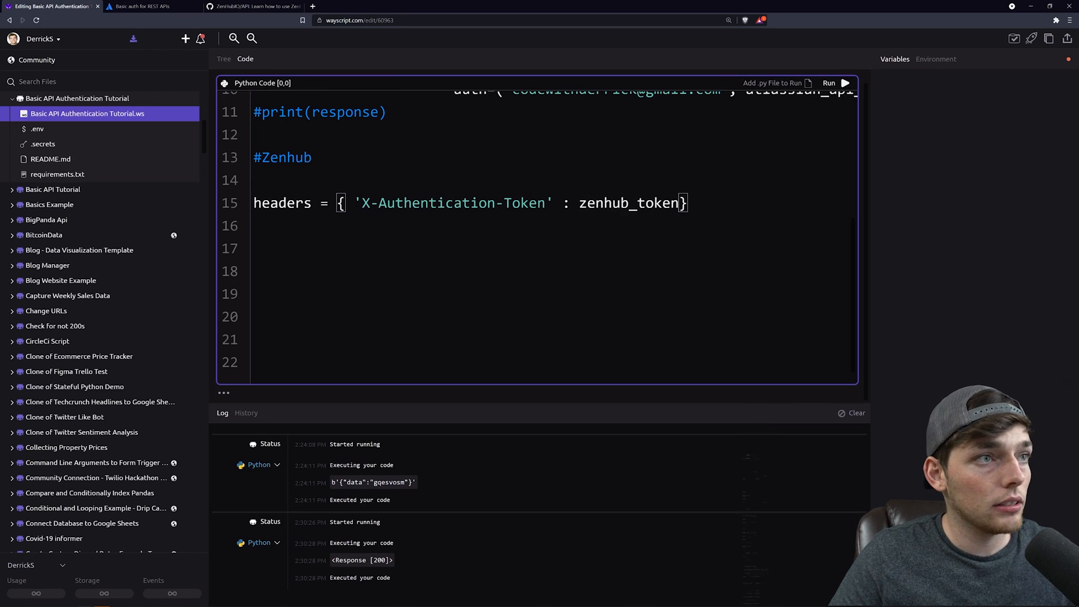
# - Define zenhub_token holding the Zenhub API token string above the headers
pyautogui.write('zenhub_token =')
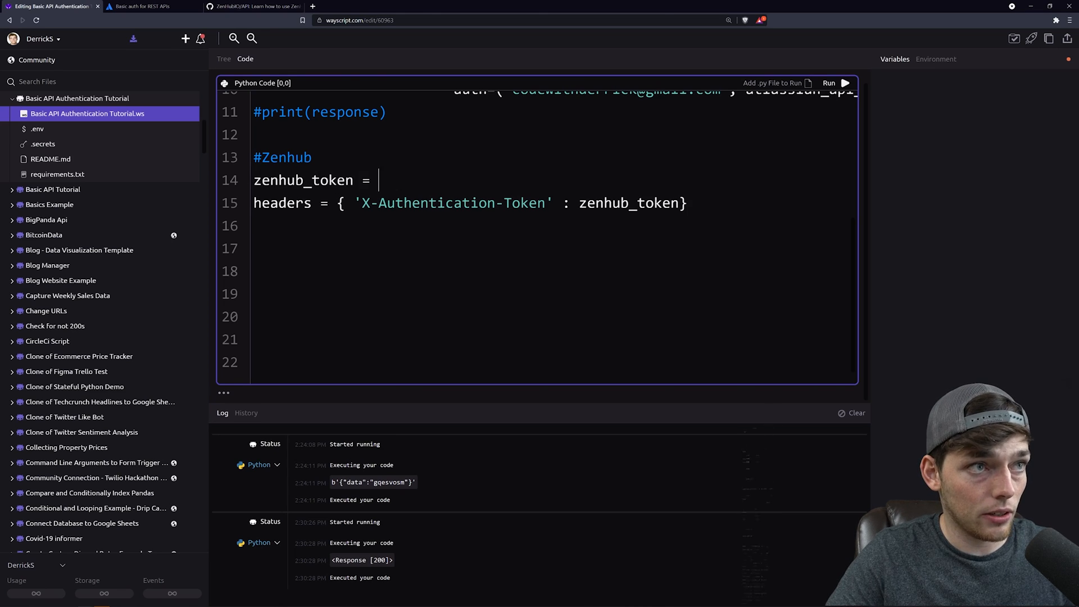
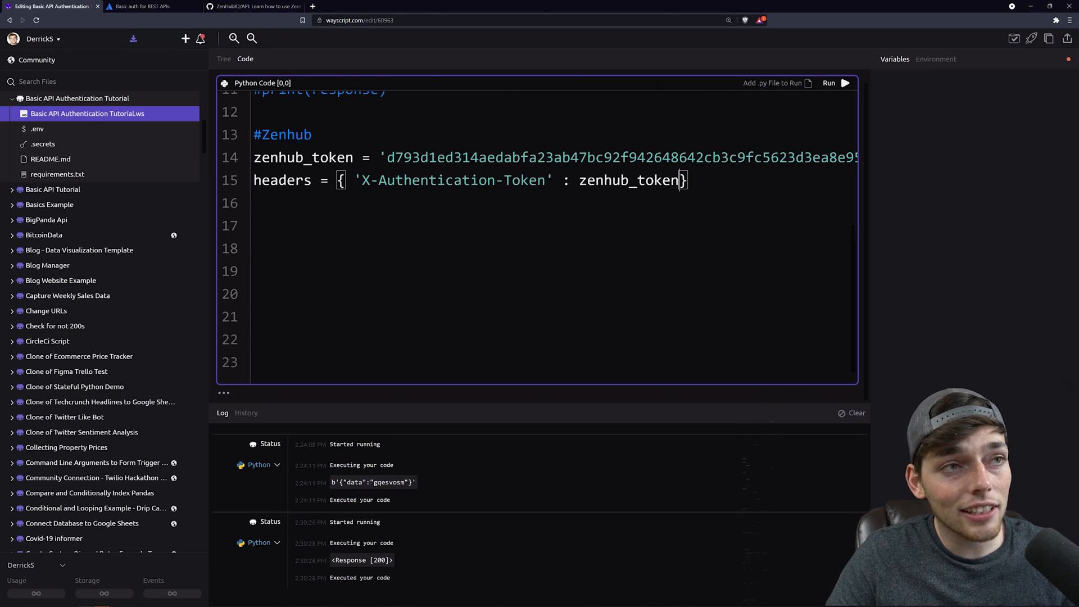
pyautogui.doubleClick(454, 180)
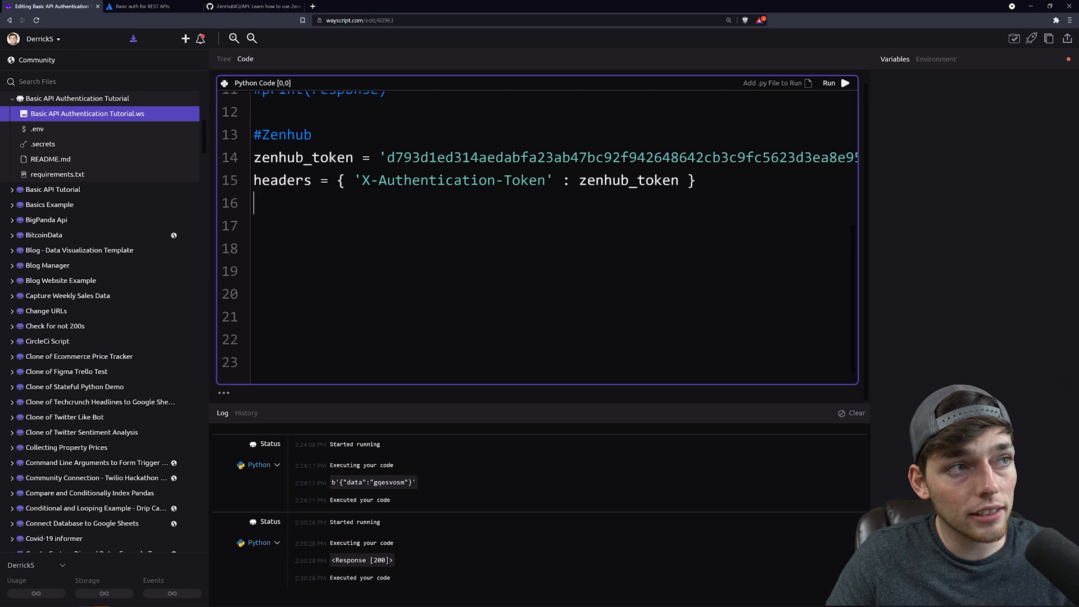
pyautogui.doubleClick(282, 180)
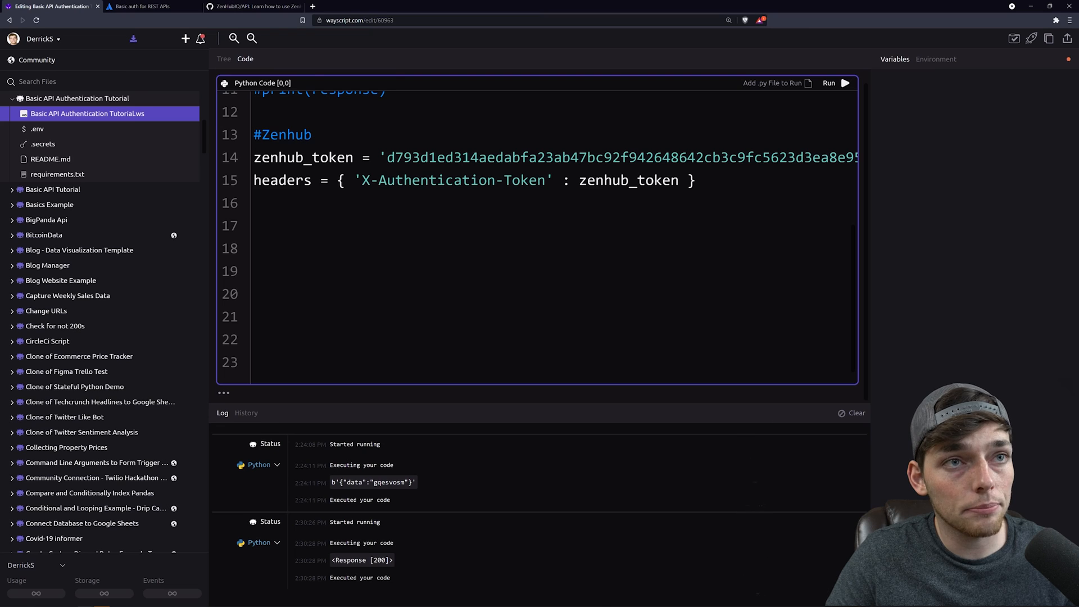
pyautogui.click(255, 203)
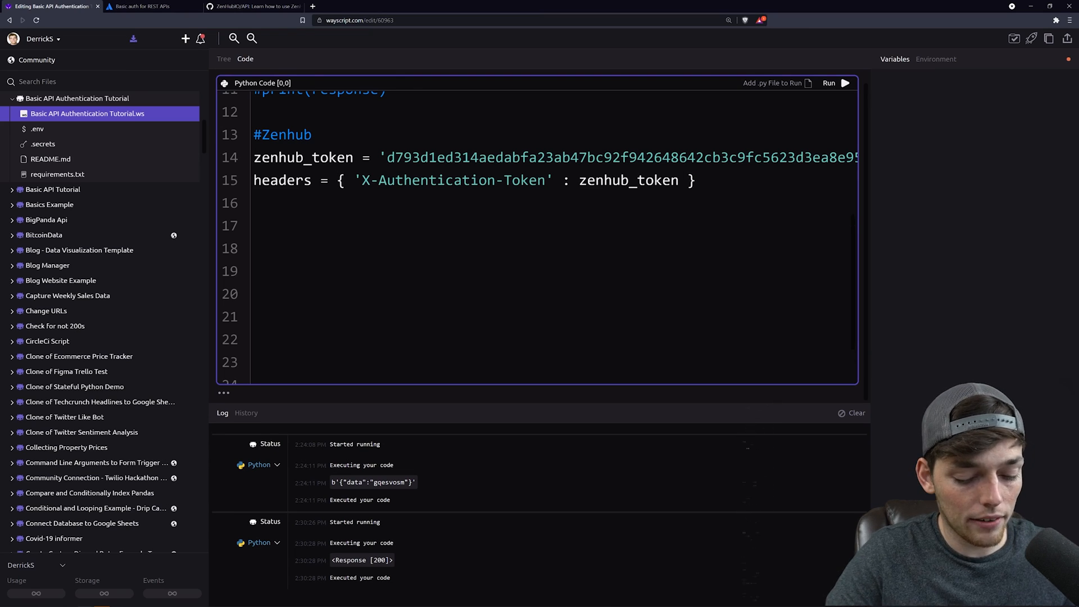
pyautogui.write('url_')
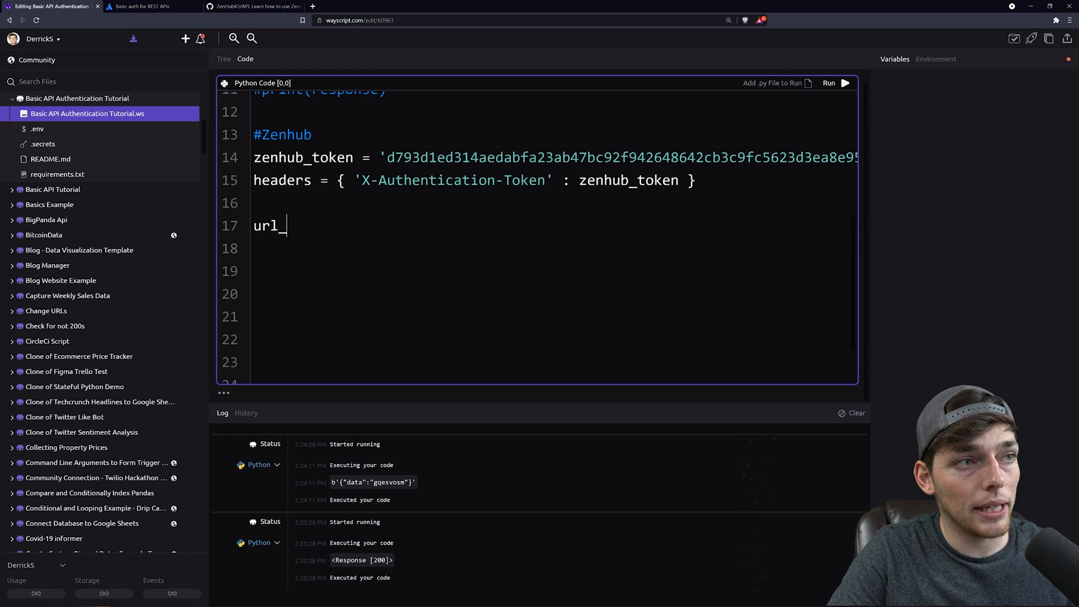
pyautogui.write('base =')
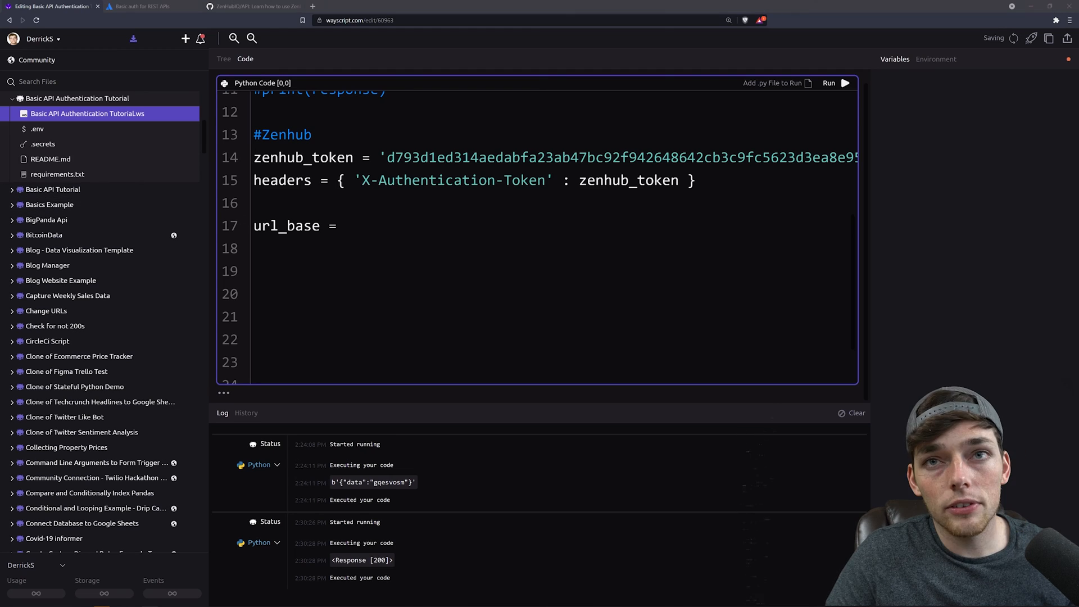
pyautogui.scroll(3)
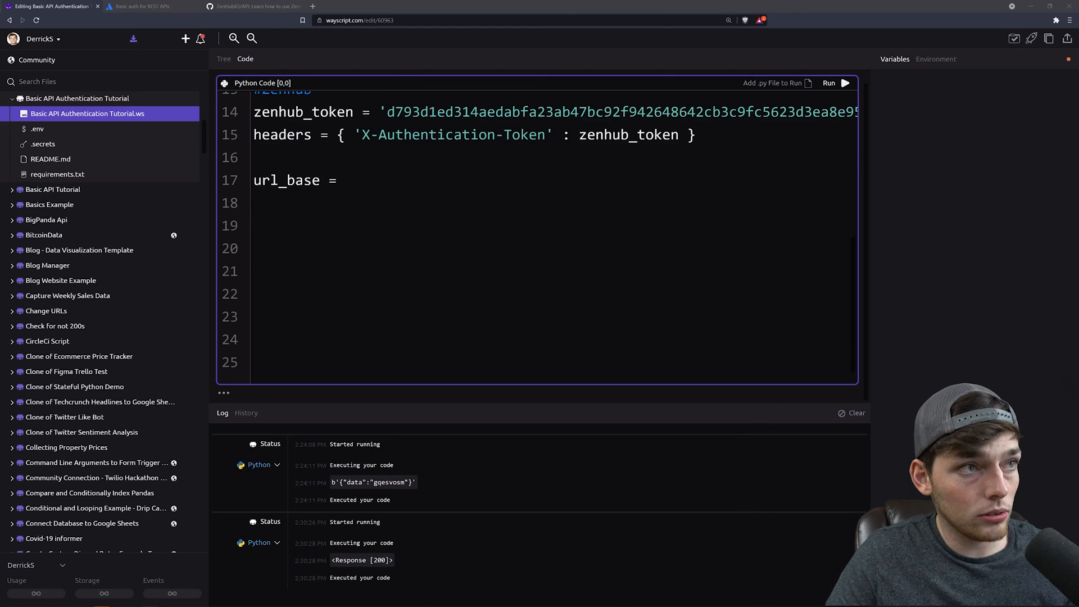
pyautogui.write("'https://api.zenhub.com/'")
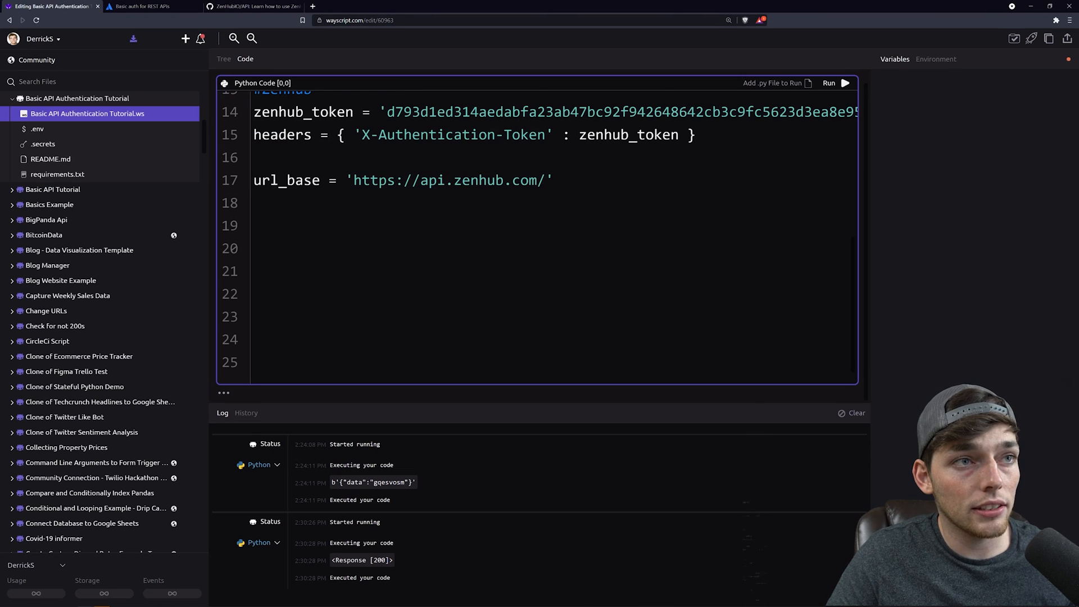
pyautogui.click(554, 180)
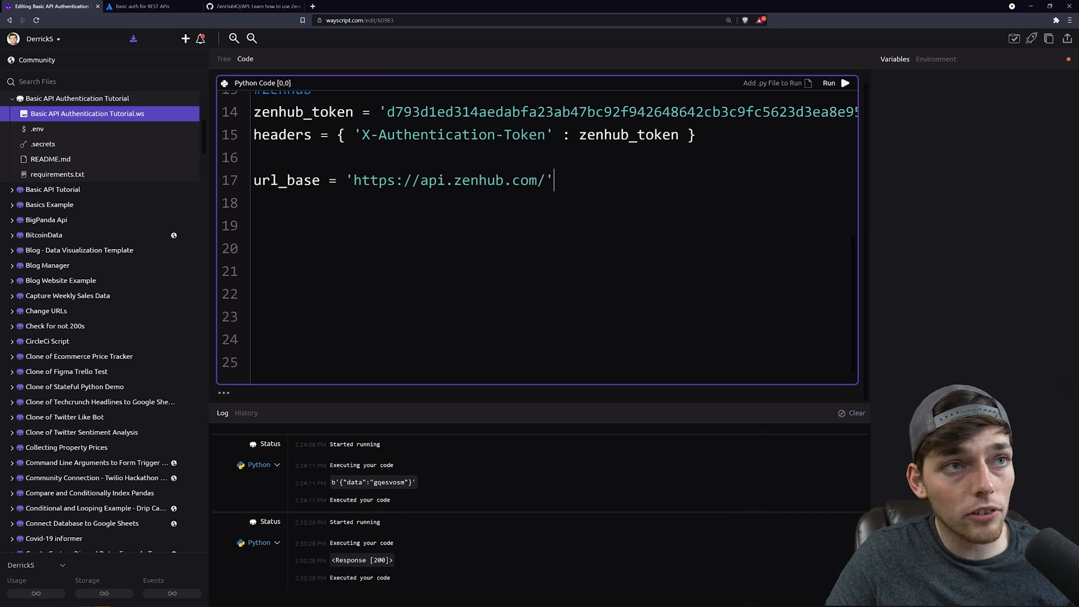
# - Write request_url = url_base + 'p2/repositories/129749216/workspaces'
pyautogui.write('requ')
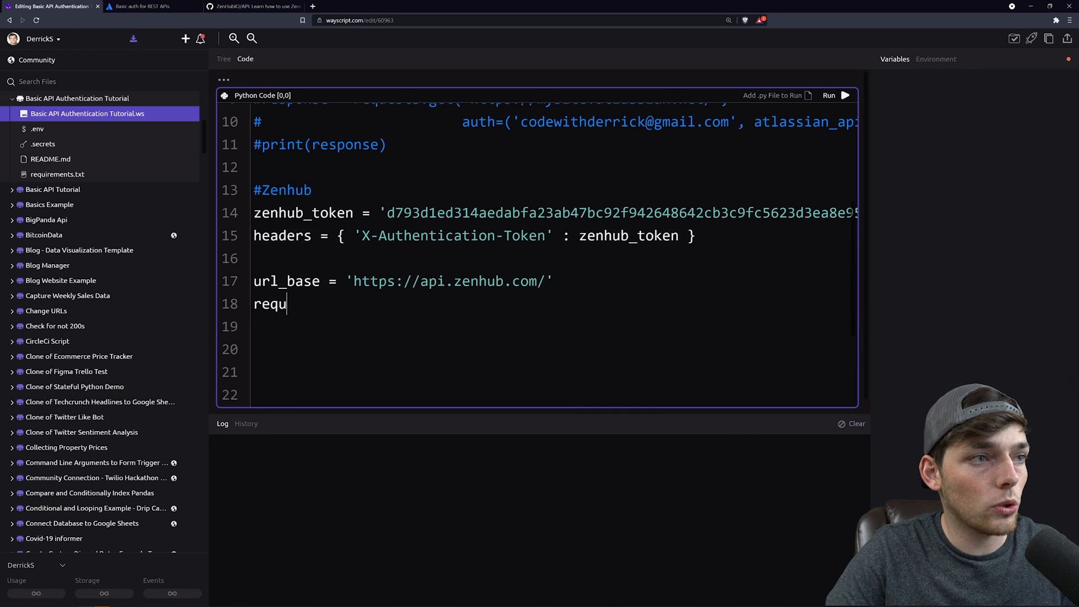
pyautogui.write('est_url')
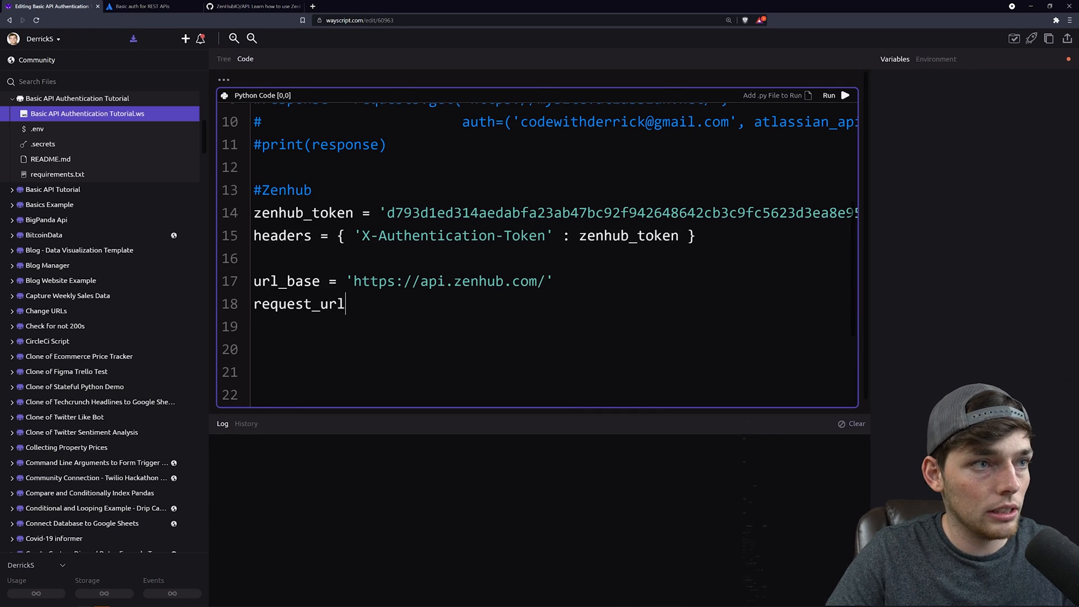
pyautogui.write('= url_base +')
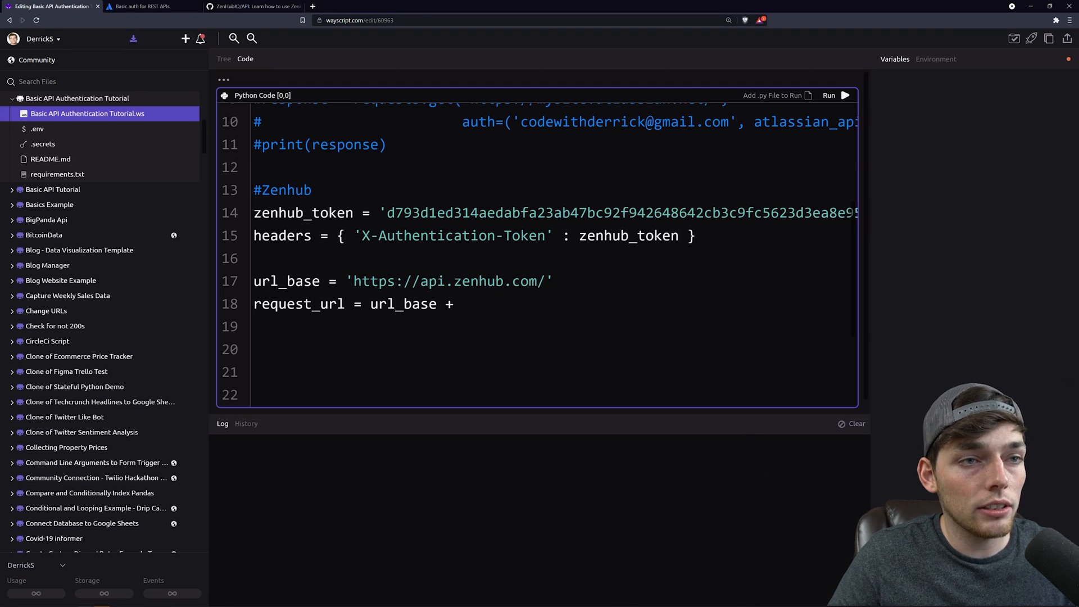
pyautogui.click(461, 304)
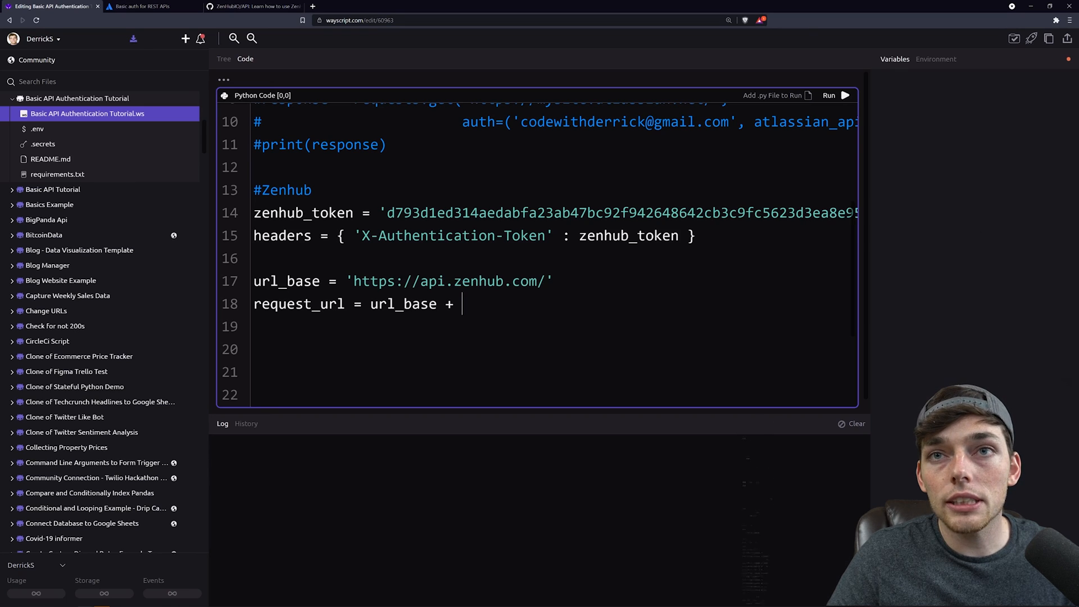
pyautogui.scroll(-3)
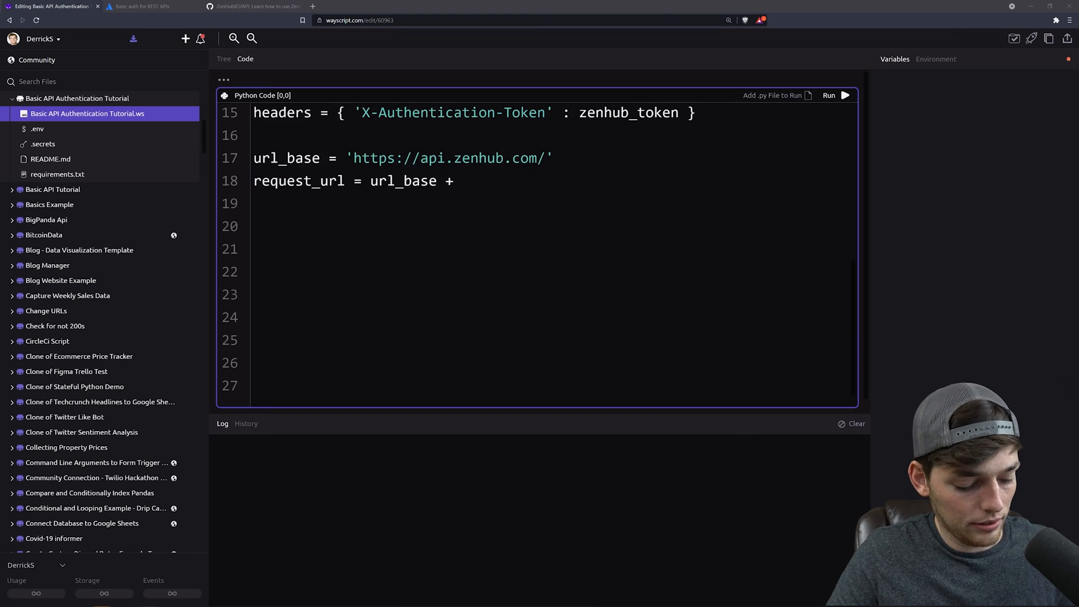
pyautogui.click(461, 181)
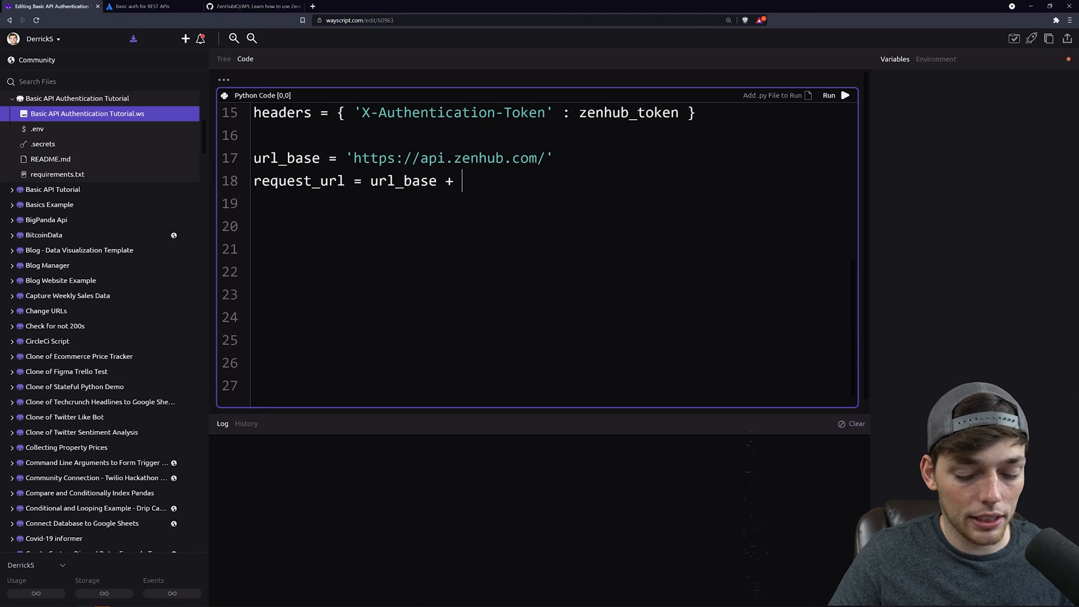
pyautogui.write("'p2/repositories/129749216/workspaces'")
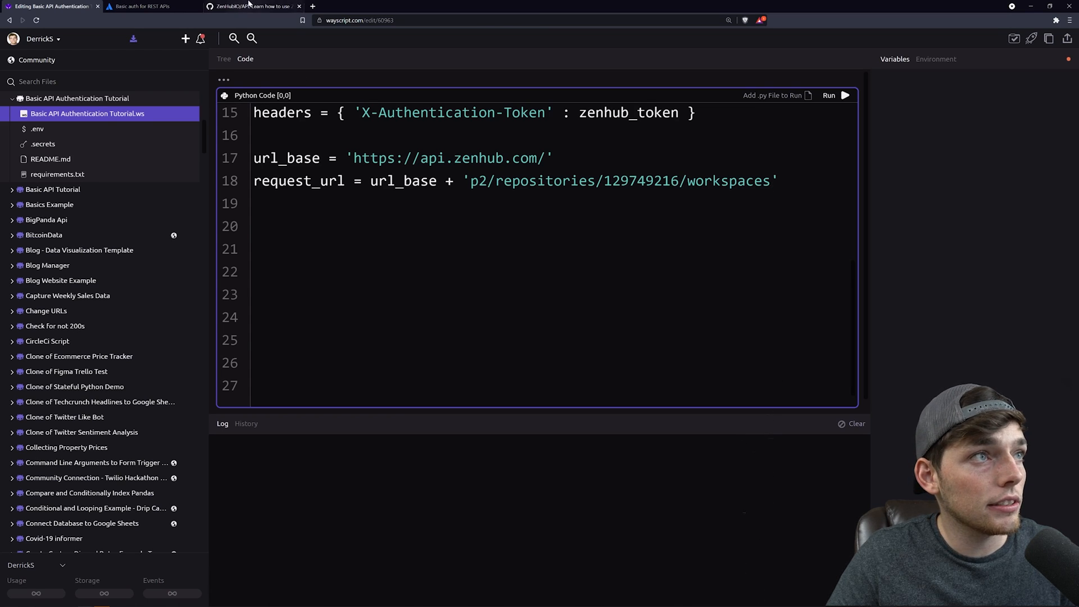
# - Check the endpoint path and repository id 129749216 against the Zenhub API docs
pyautogui.click(234, 6)
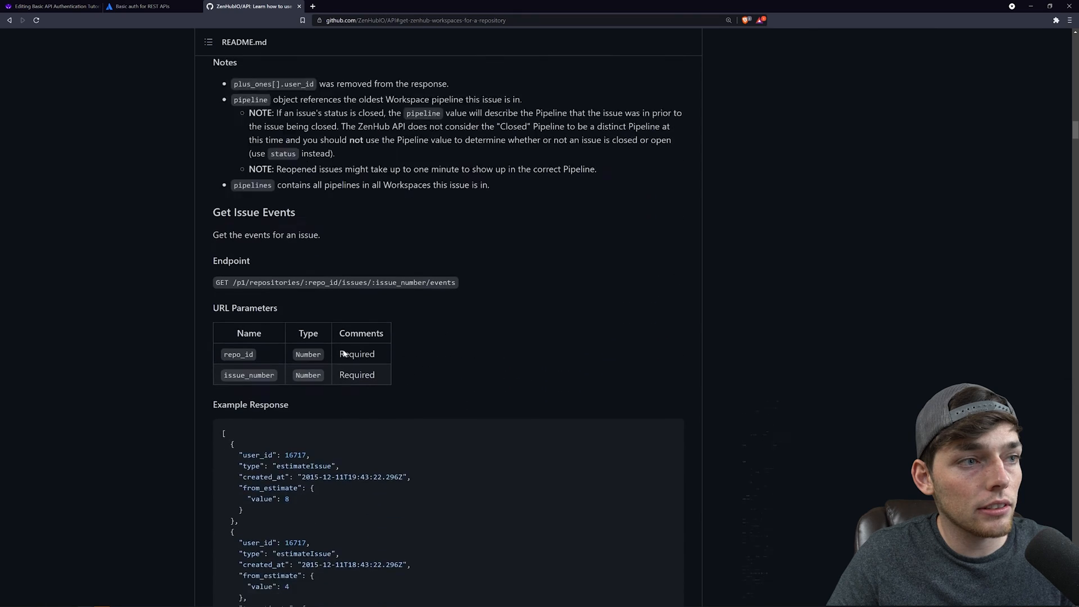
pyautogui.scroll(-3)
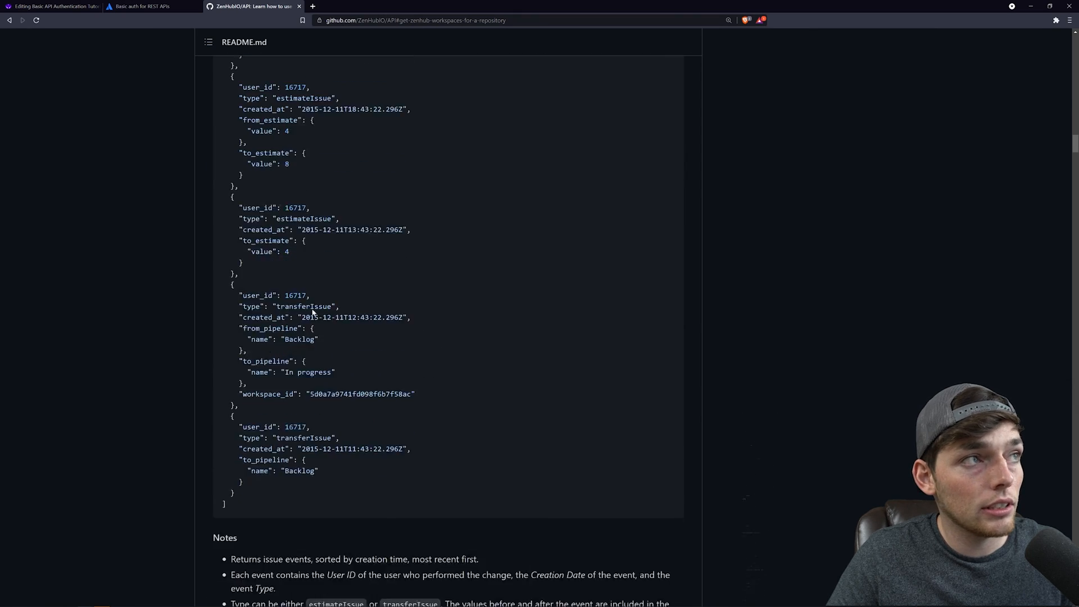
pyautogui.click(52, 6)
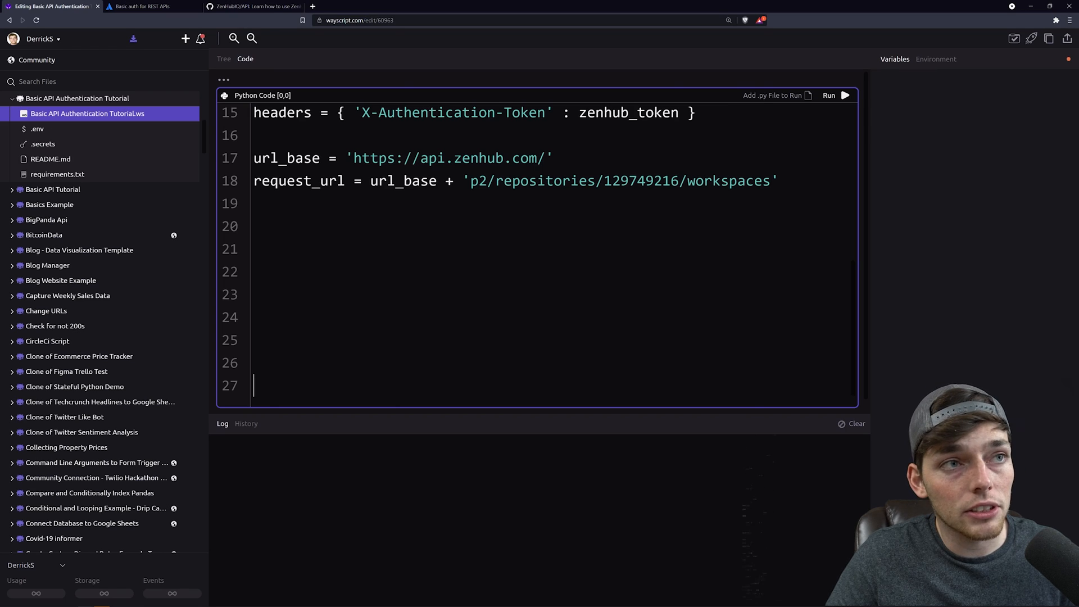
pyautogui.click(254, 6)
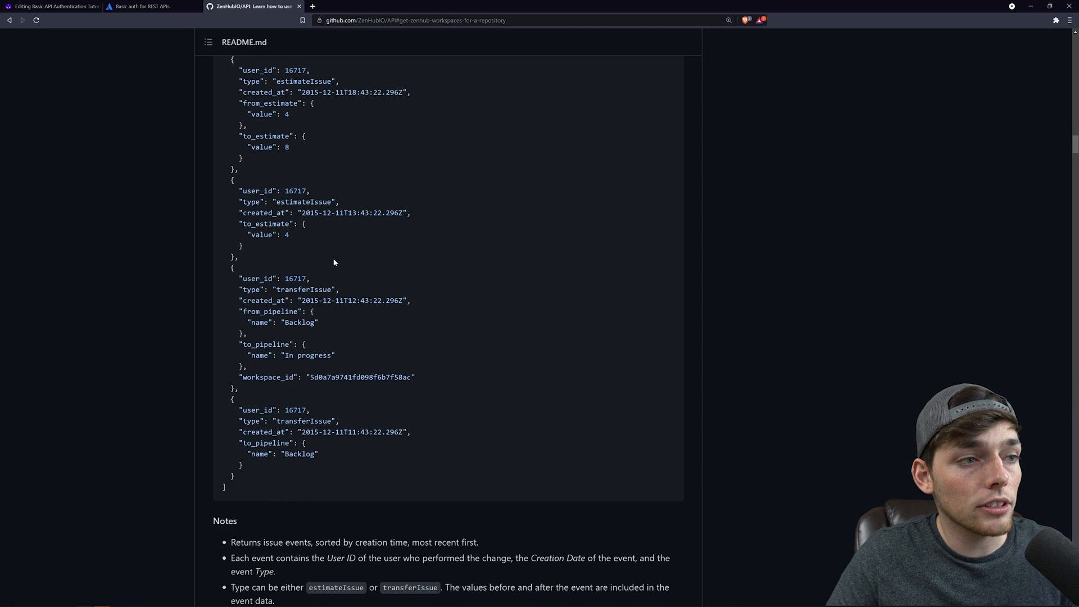
pyautogui.scroll(-3)
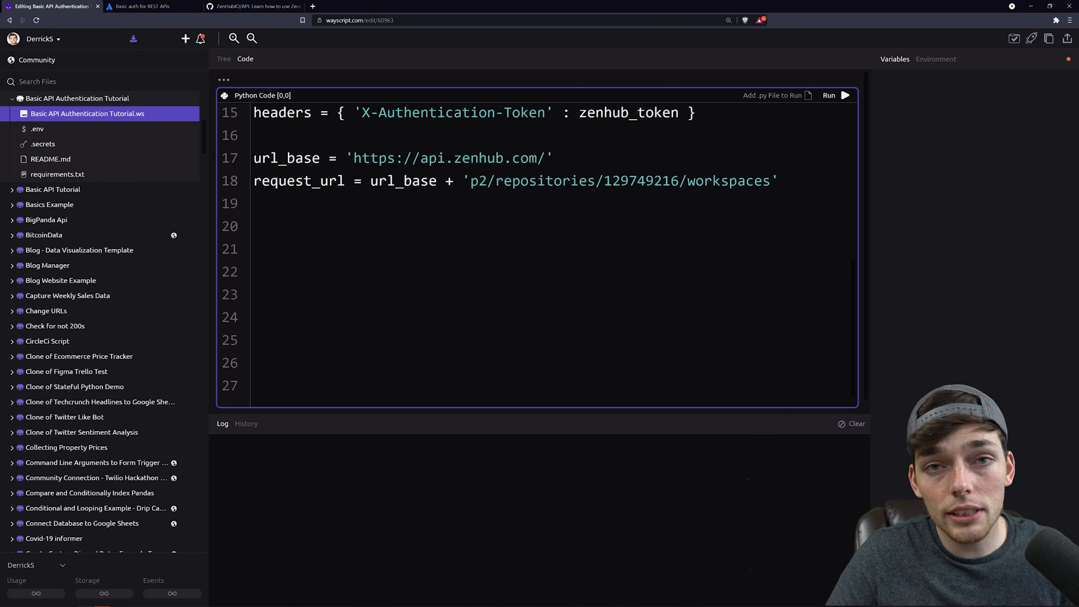
pyautogui.doubleClick(640, 180)
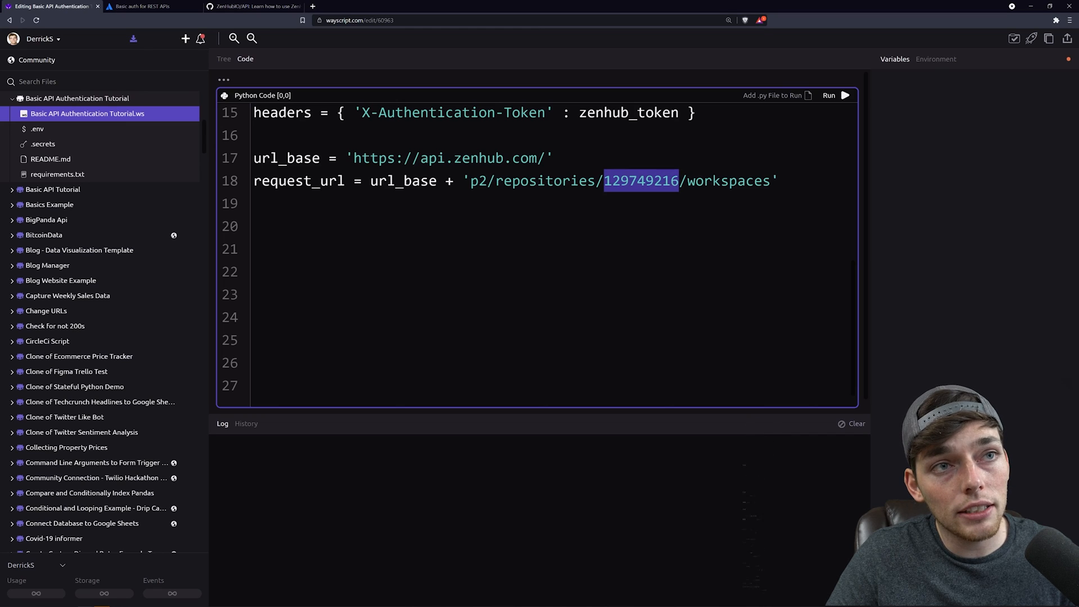
pyautogui.click(689, 180)
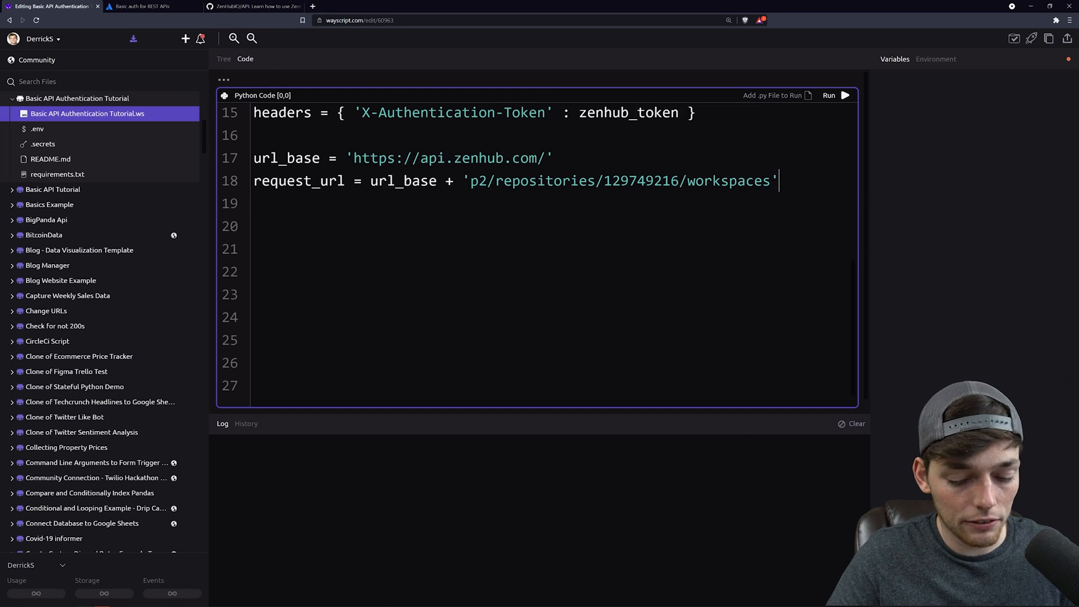
# - Add response = requests.get(request_url, headers=headers) and print(response.json())
pyautogui.write('resp')
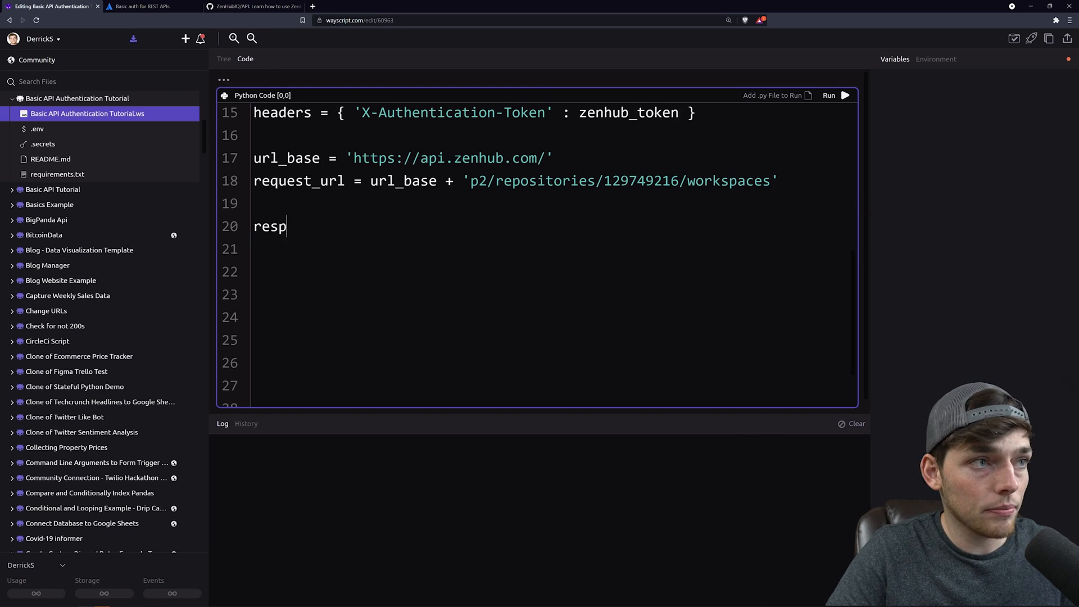
pyautogui.write('onse = request')
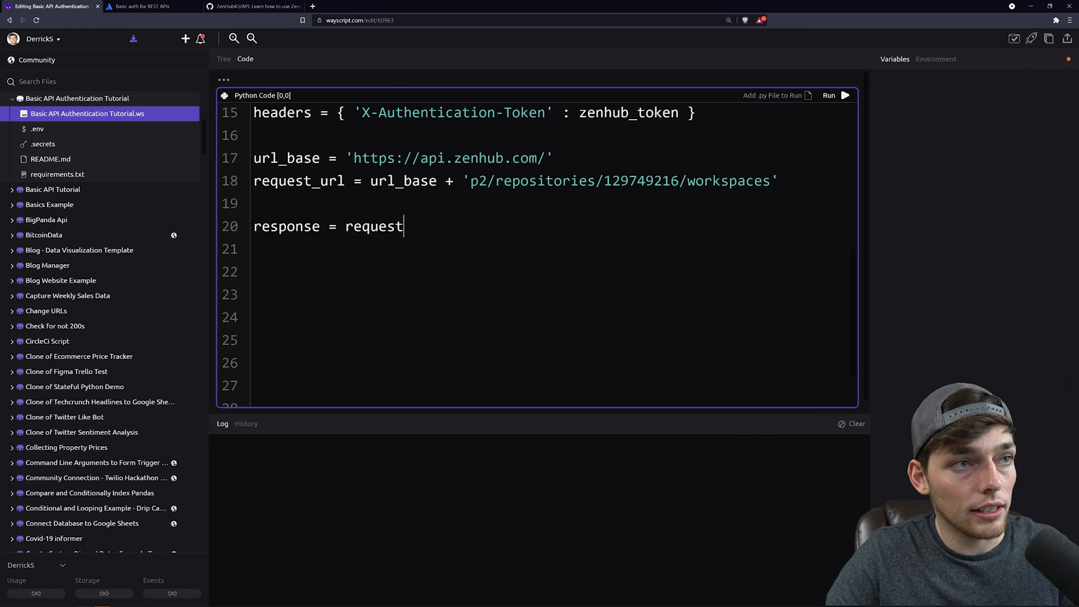
pyautogui.write('s.get(')
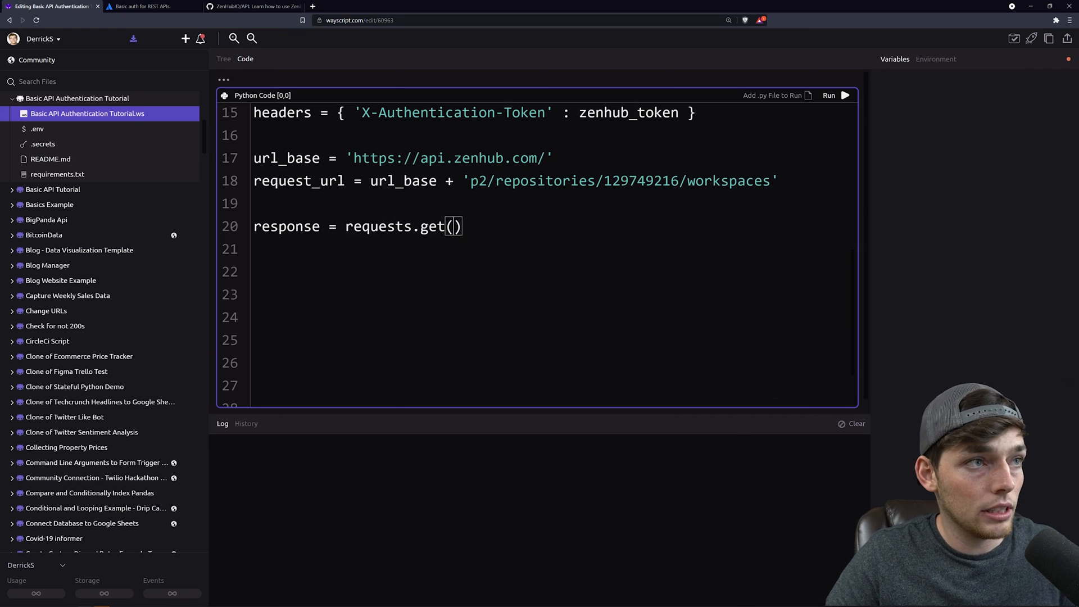
pyautogui.write('request_url,')
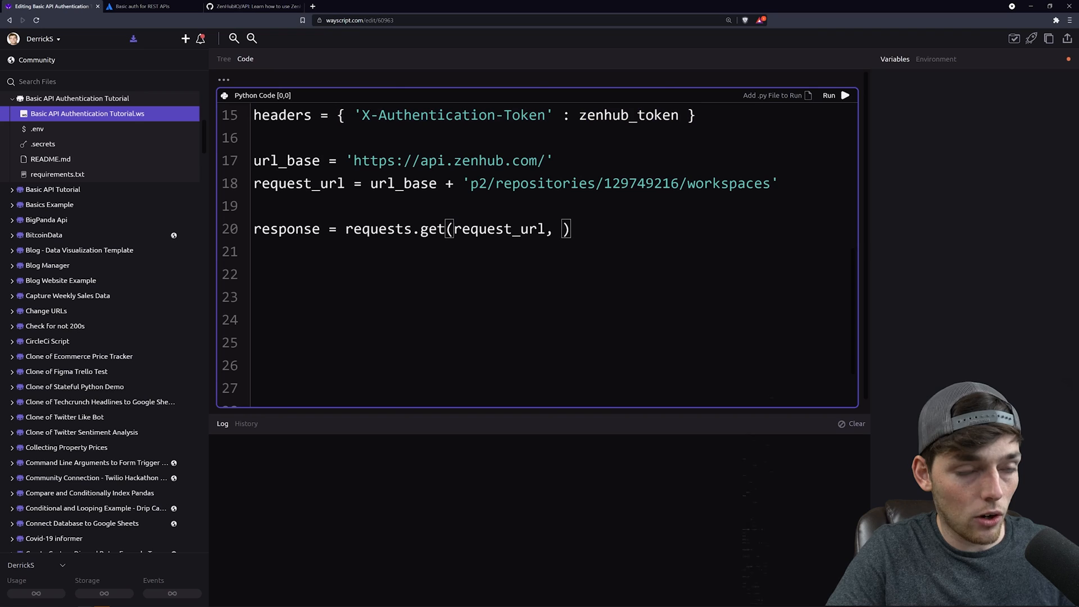
pyautogui.write('headers=')
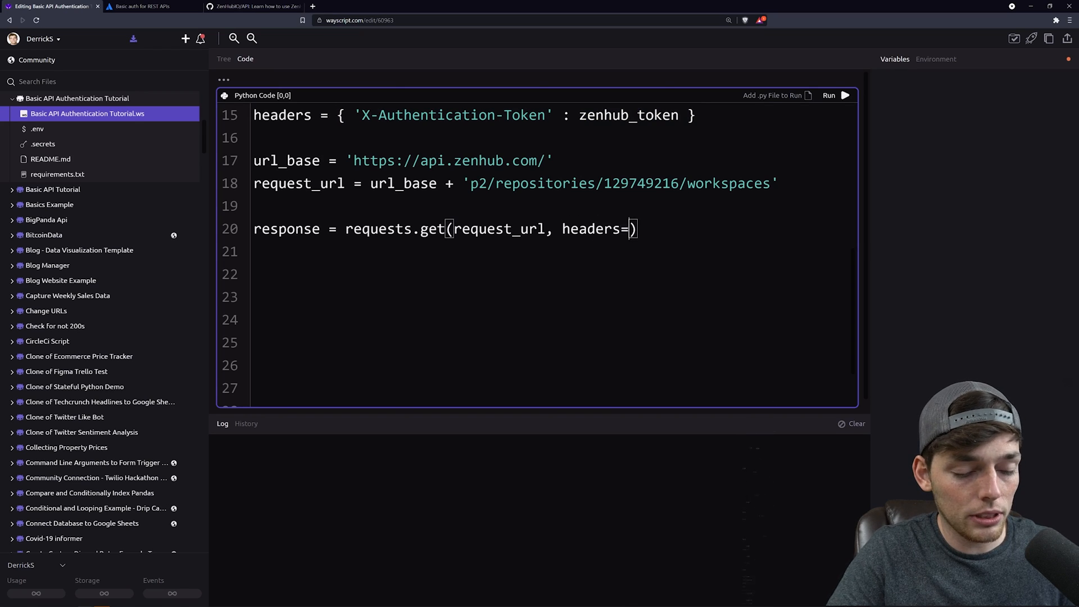
pyautogui.write('header')
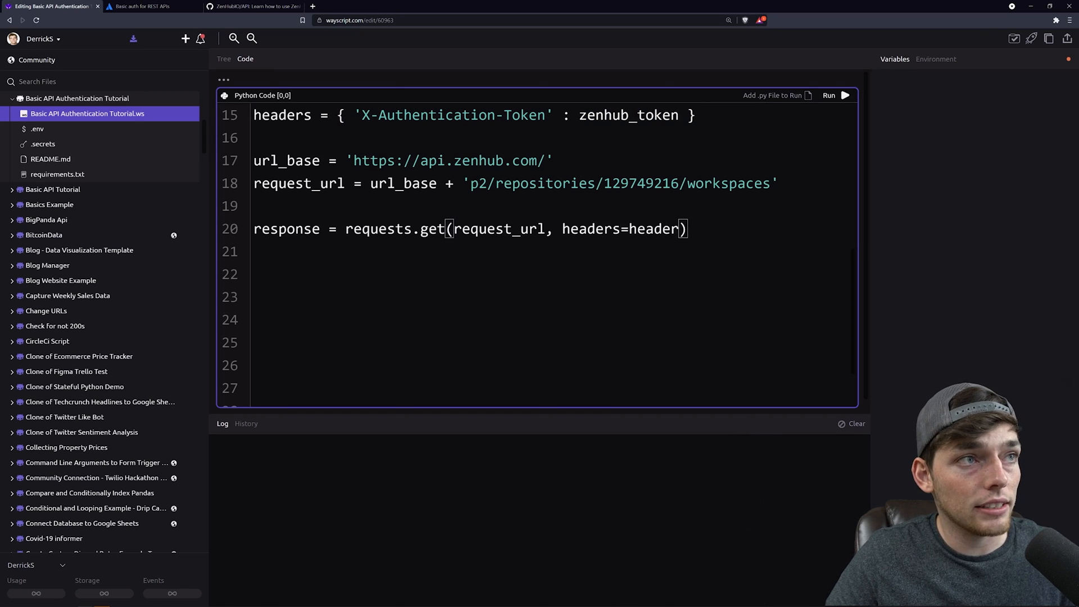
pyautogui.write('s')
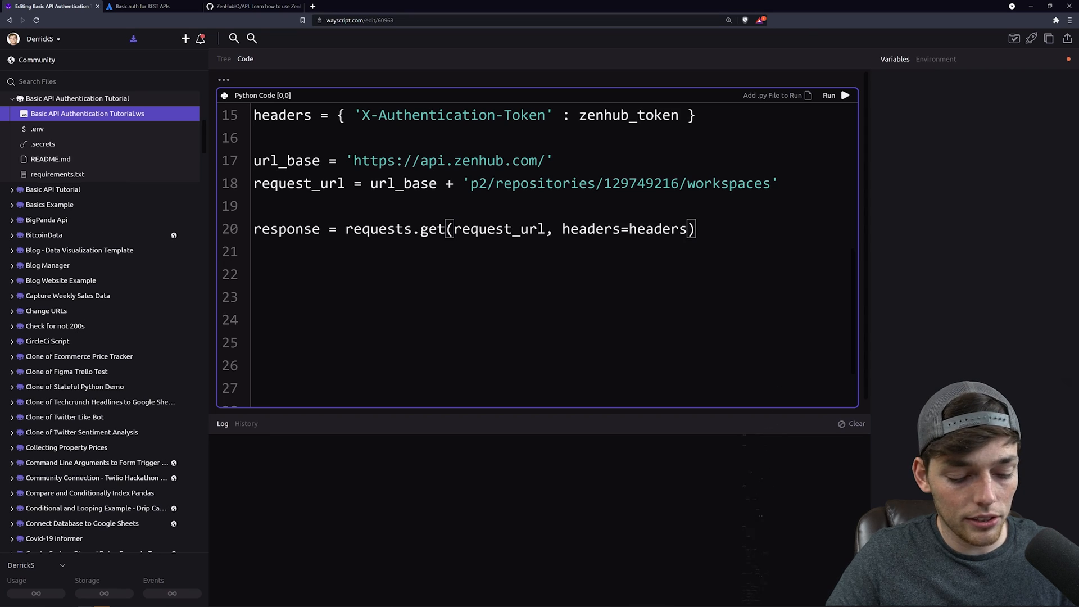
pyautogui.write('print(')
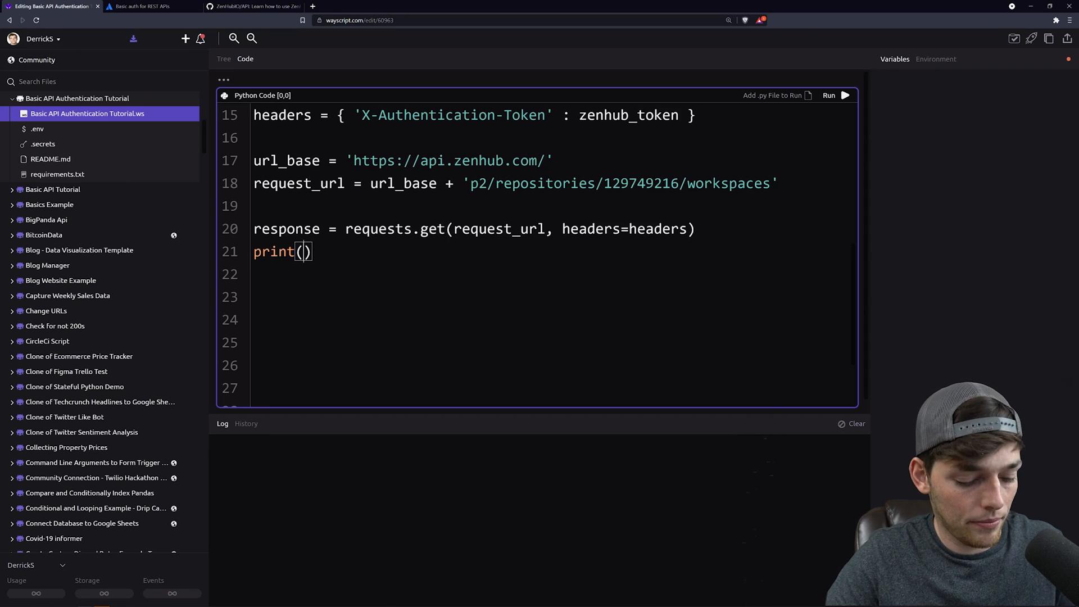
pyautogui.write('response.js')
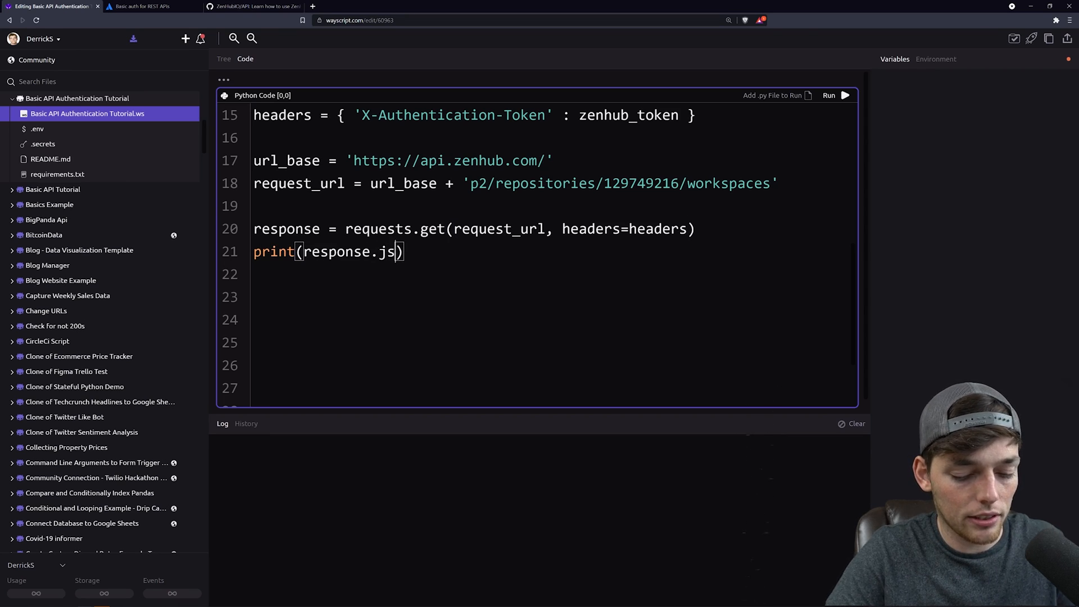
pyautogui.write('on()')
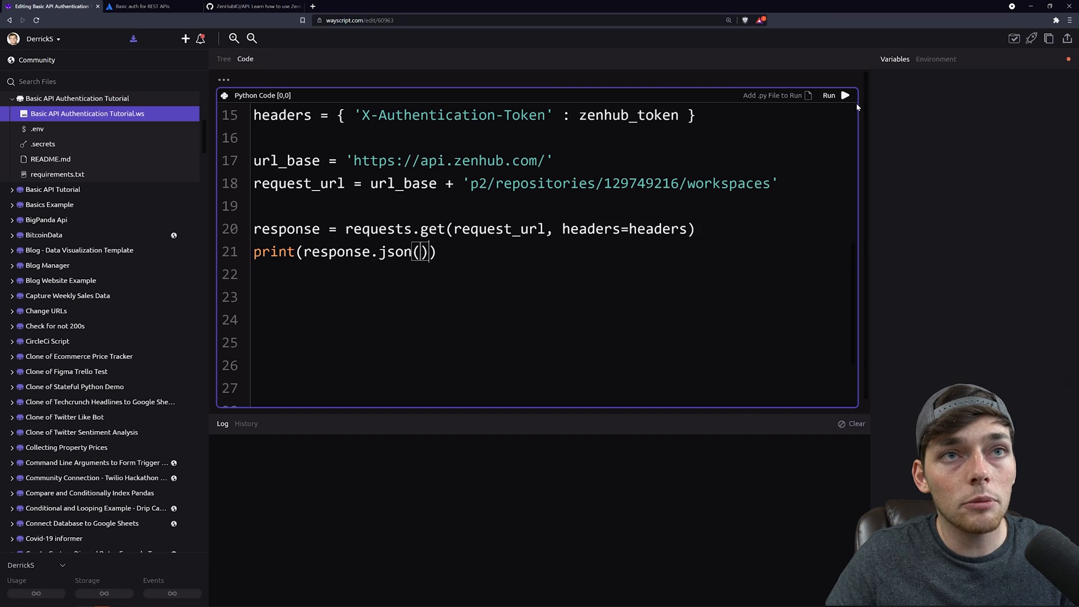
# - Run the script and review the Codewithderrick workspace JSON in the log
pyautogui.click(828, 95)
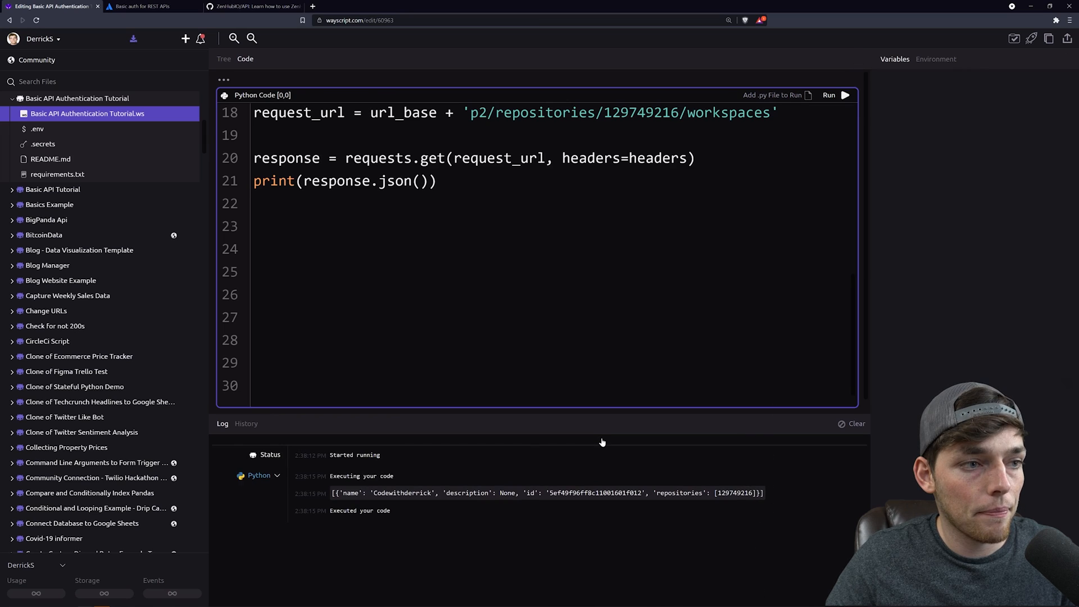
pyautogui.scroll(3)
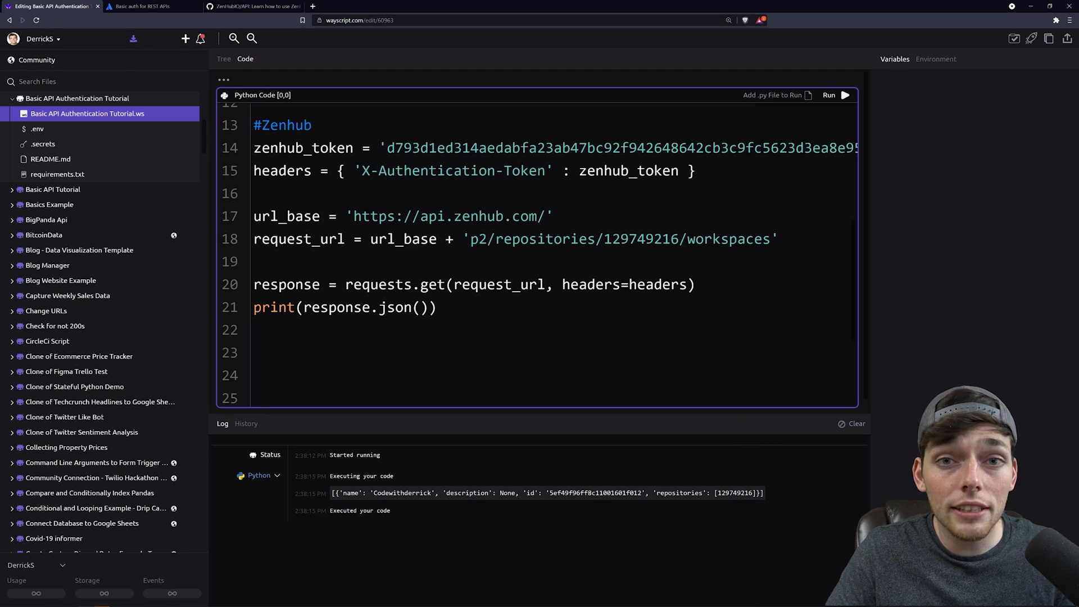
pyautogui.scroll(3)
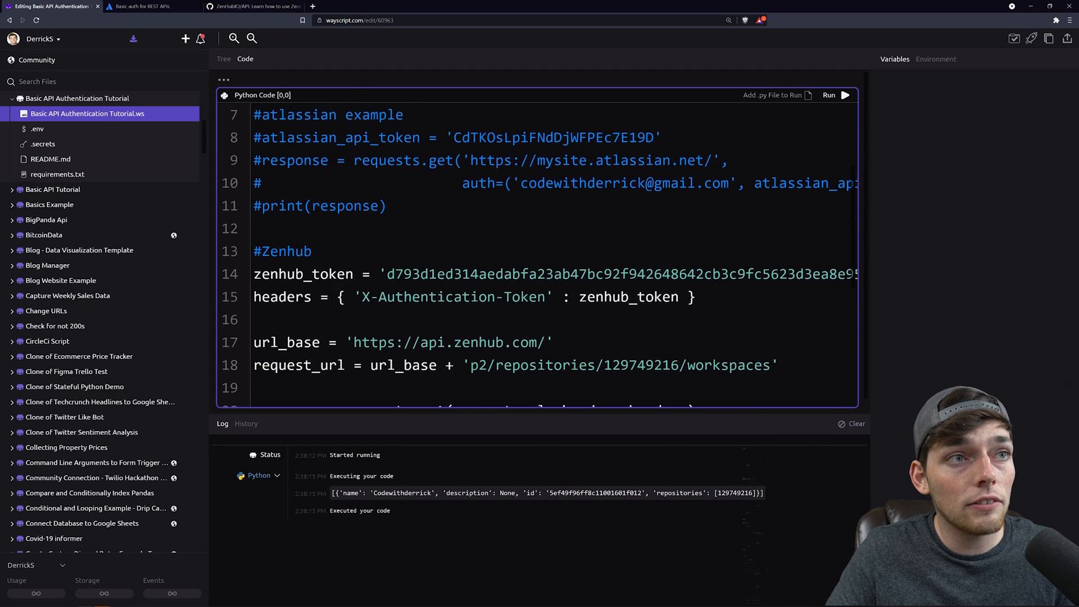